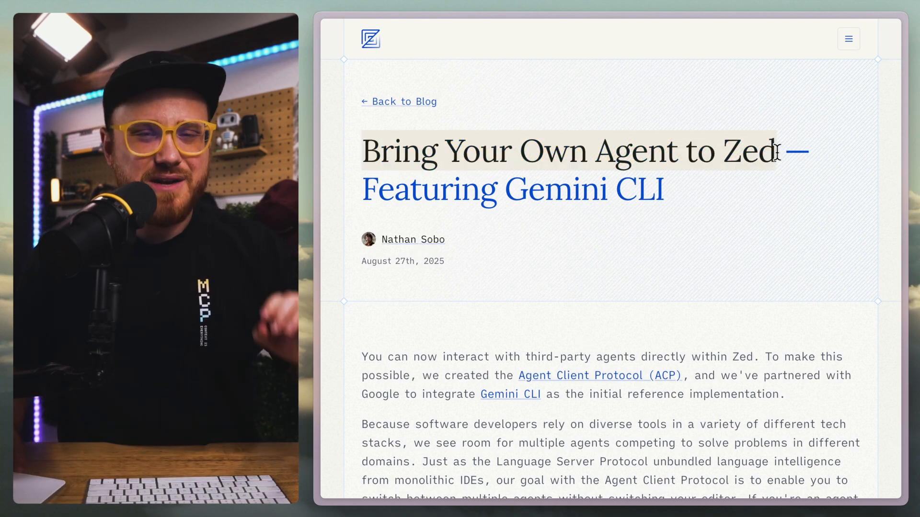
mouse_move(698, 203)
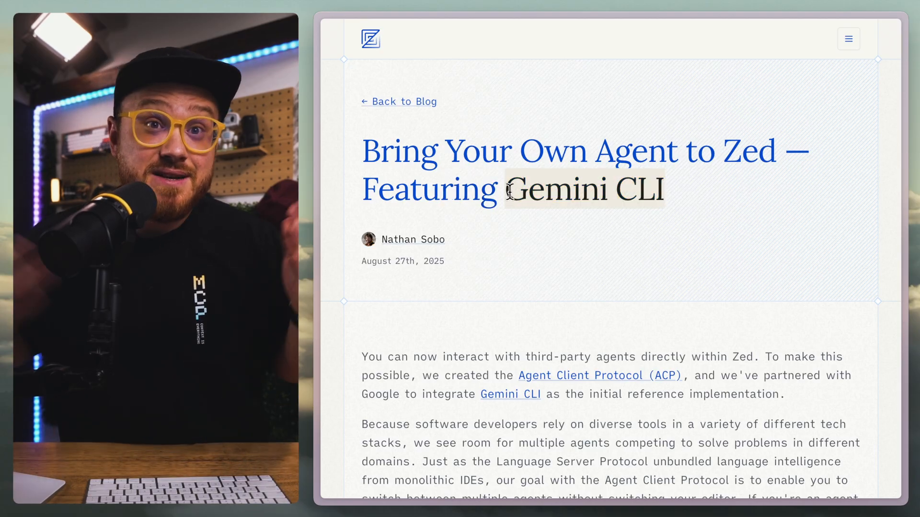
Step: Follow the blog post's 'Agent Client Protocol (ACP)' link to the ACP website
scroll("down", 3)
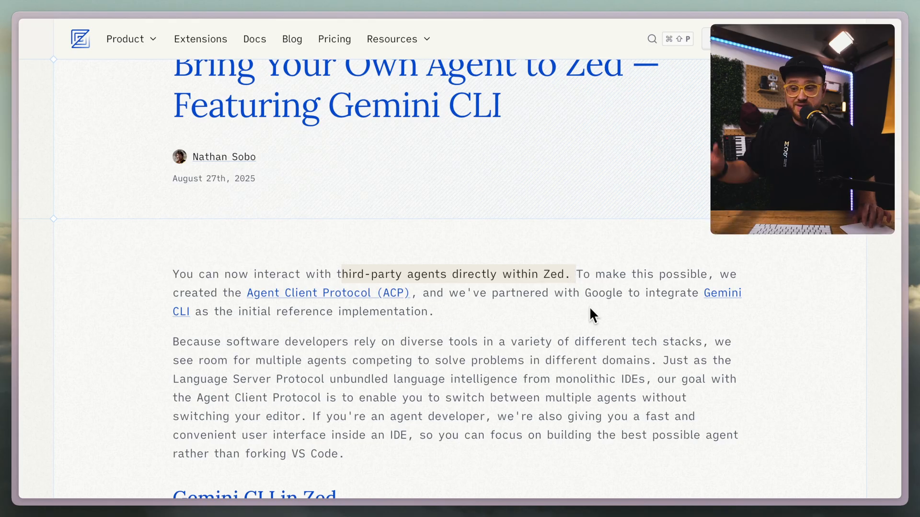
scroll("down", 3)
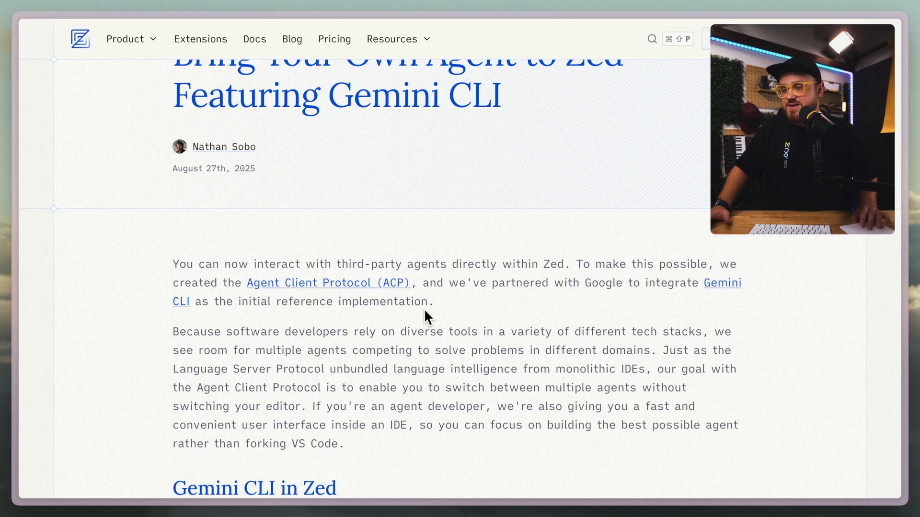
mouse_move(441, 317)
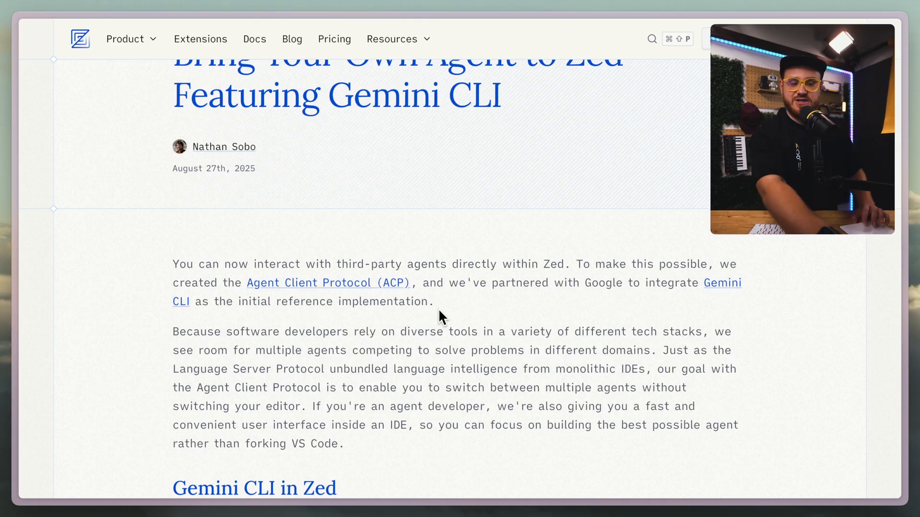
left_click(328, 283)
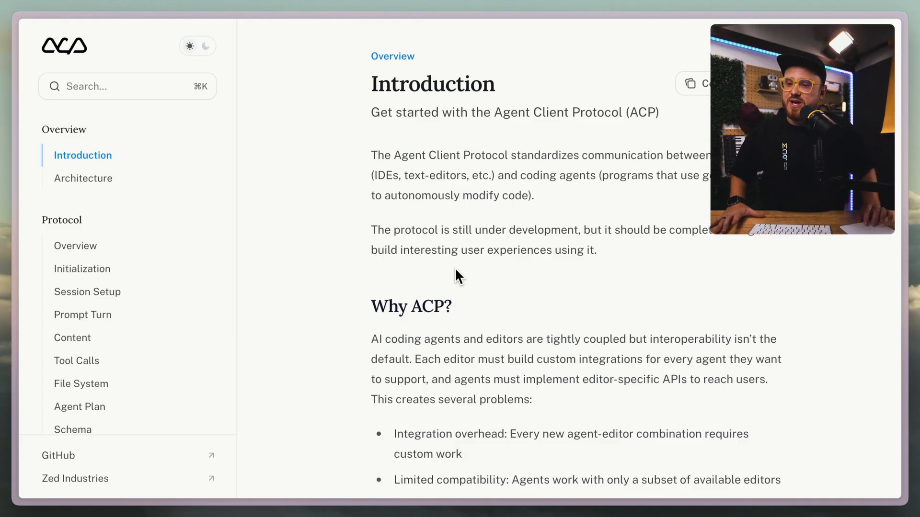
Step: Read through the Introduction and 'Why ACP?' down to the supported editors and agents list
scroll("down", 3)
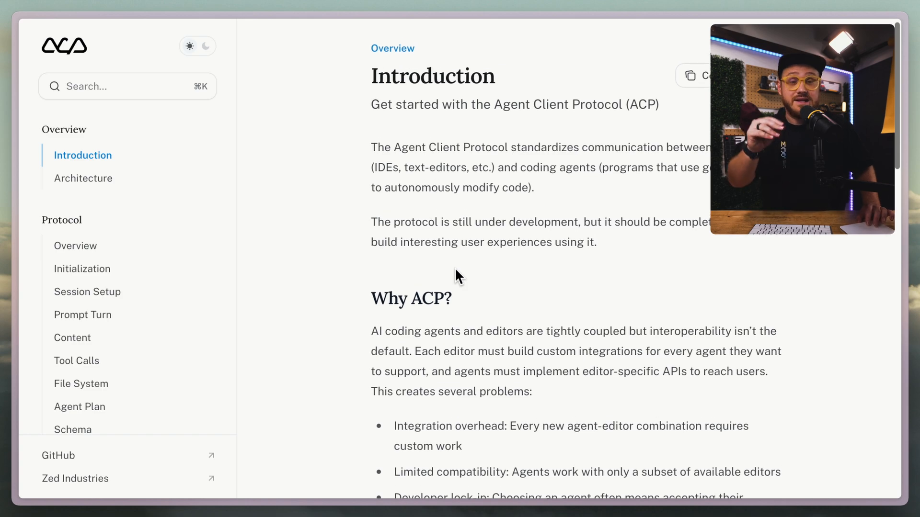
scroll("down", 3)
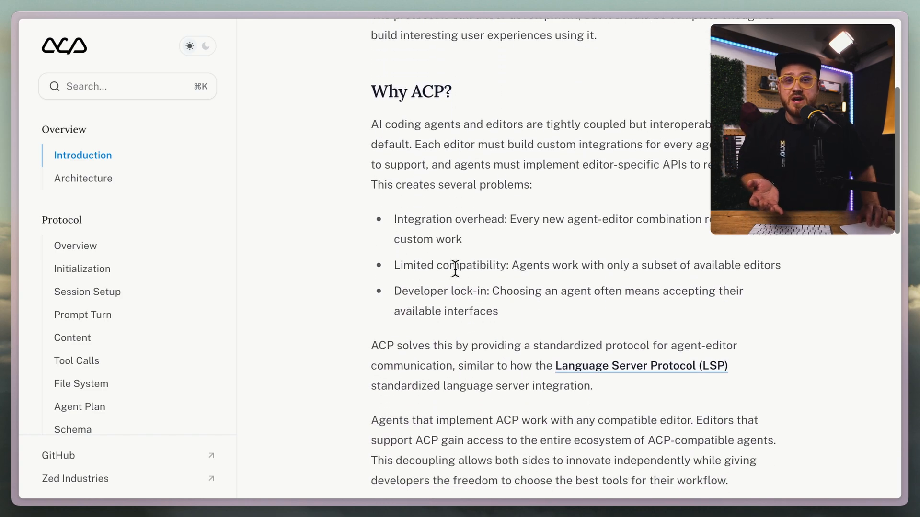
scroll("down", 3)
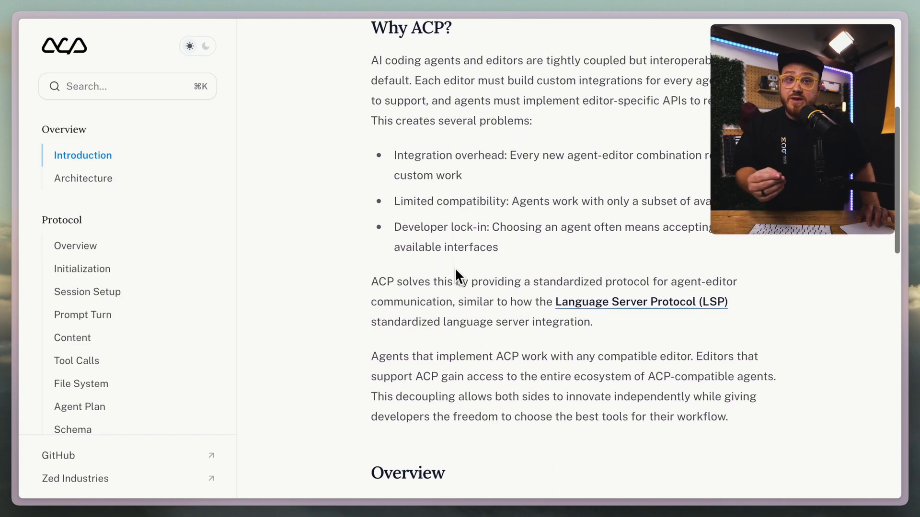
scroll("down", 3)
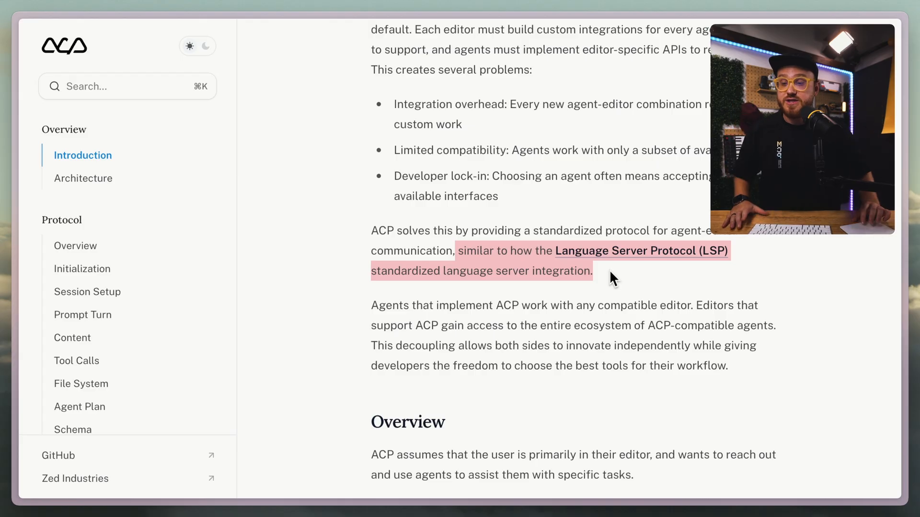
mouse_move(641, 251)
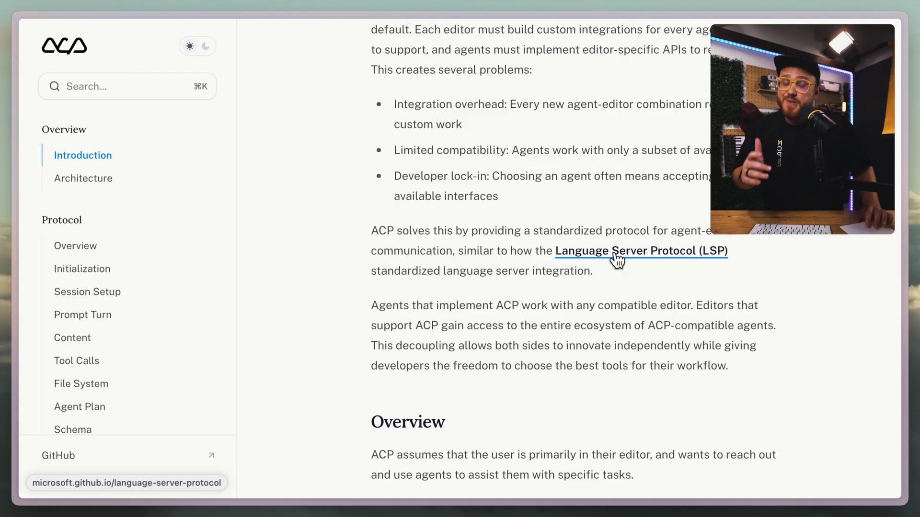
left_click(641, 251)
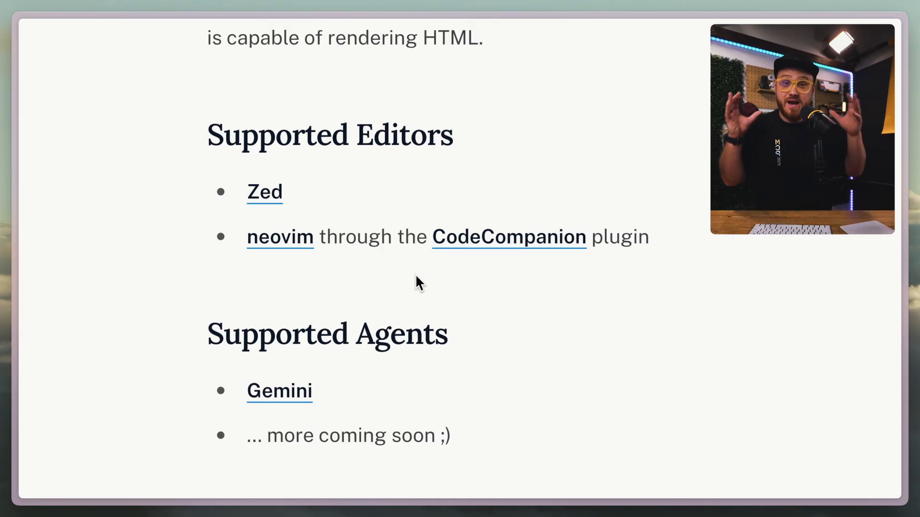
mouse_move(280, 391)
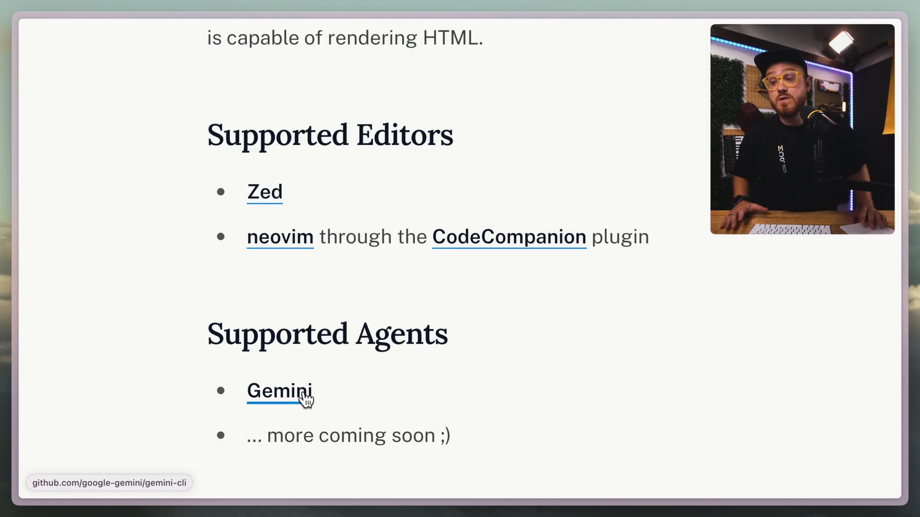
mouse_move(387, 404)
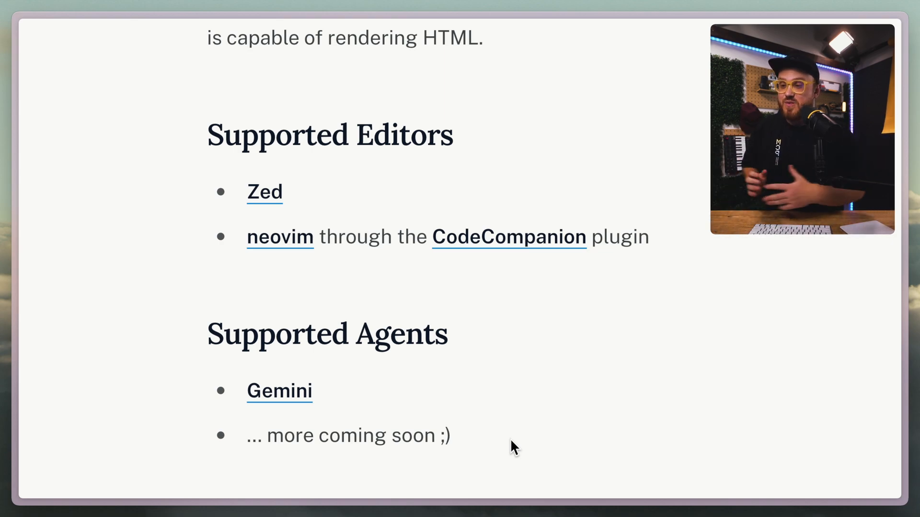
mouse_move(458, 334)
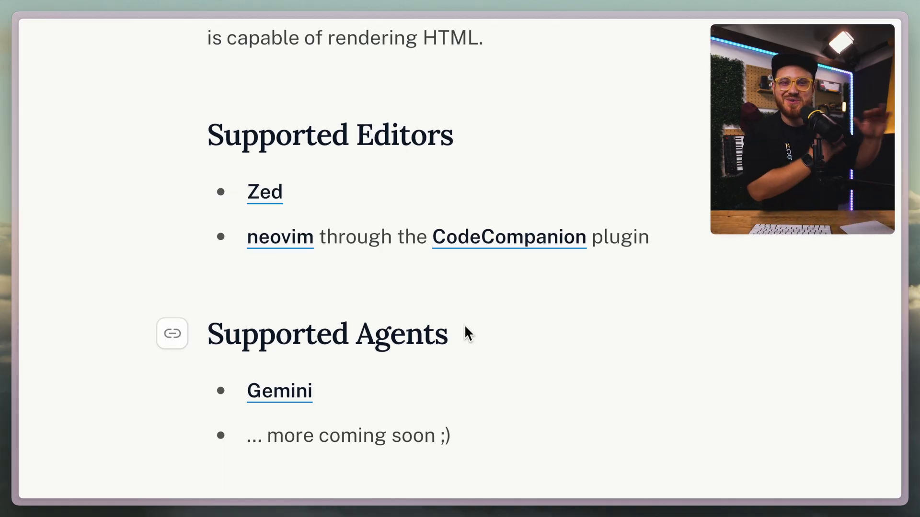
mouse_move(245, 262)
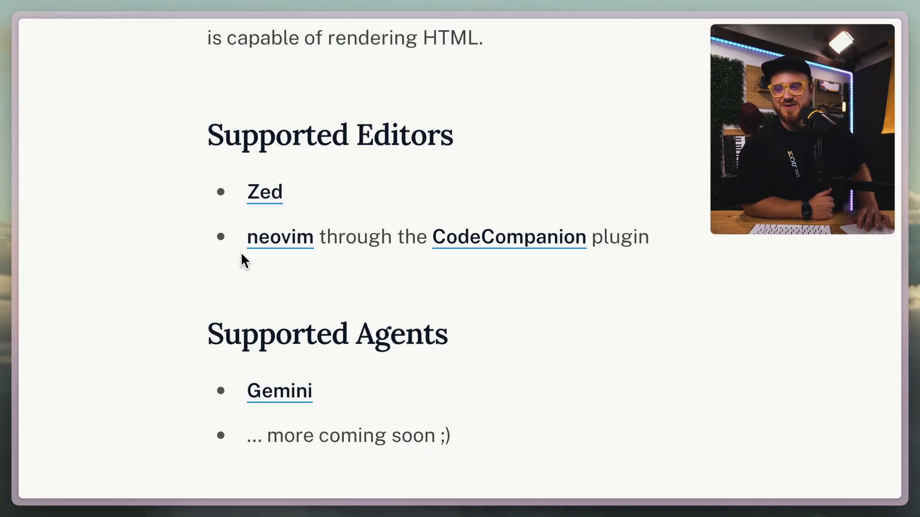
mouse_move(351, 273)
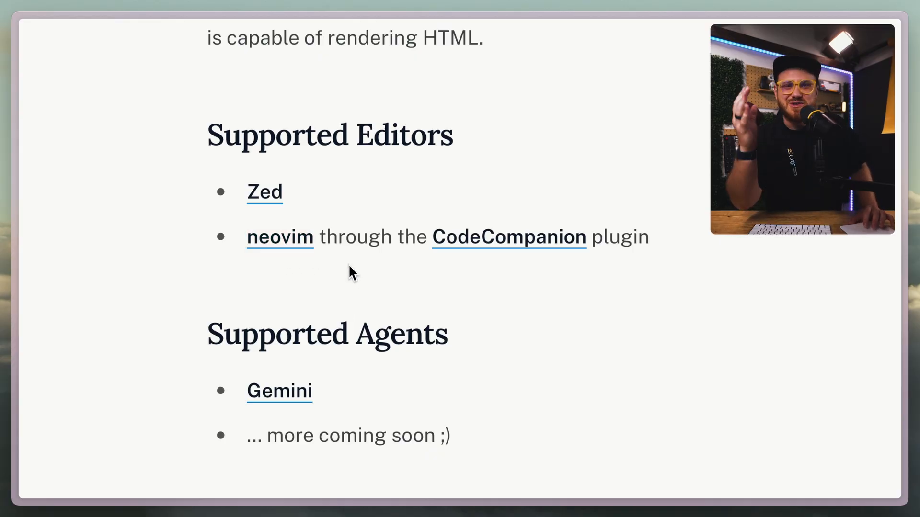
mouse_move(480, 281)
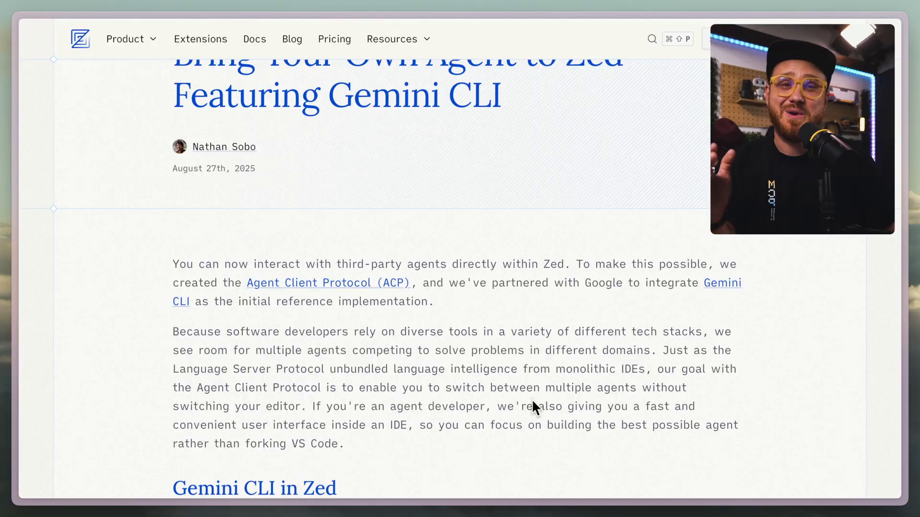
scroll("down", 3)
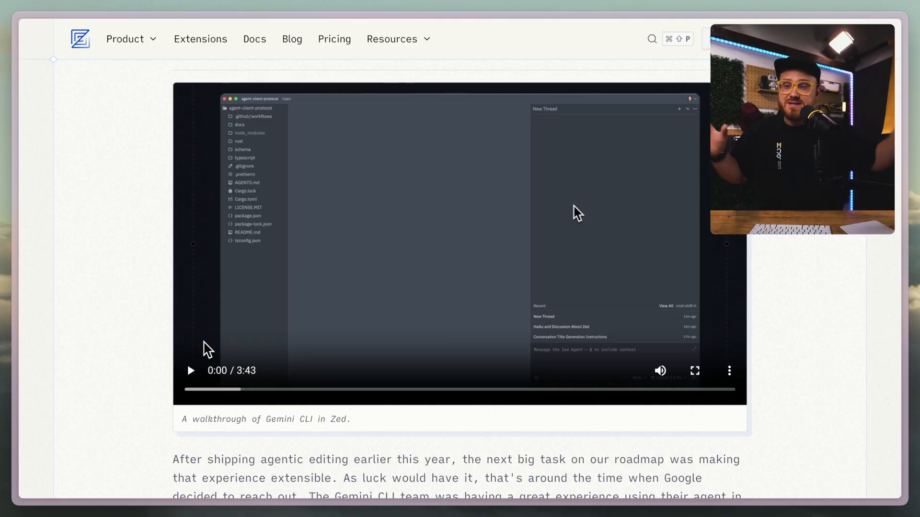
scroll("up", 3)
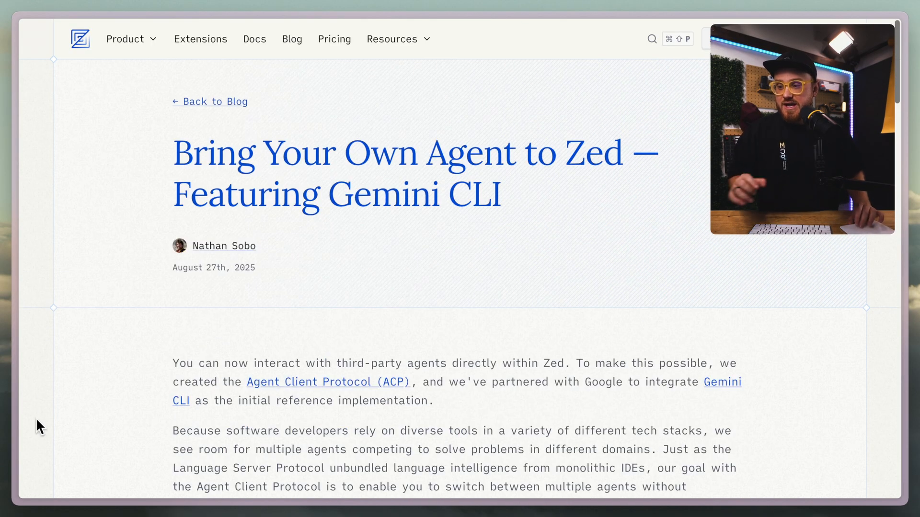
scroll("down", 3)
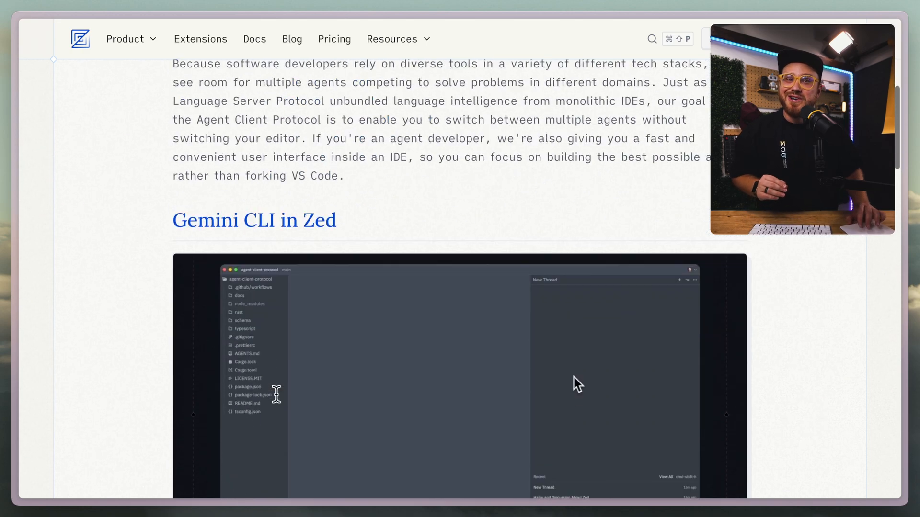
scroll("down", 3)
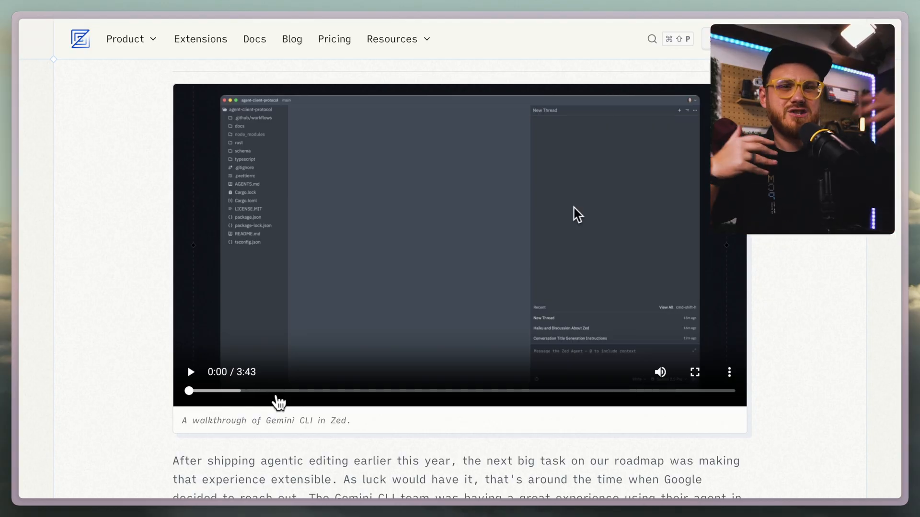
scroll("down", 3)
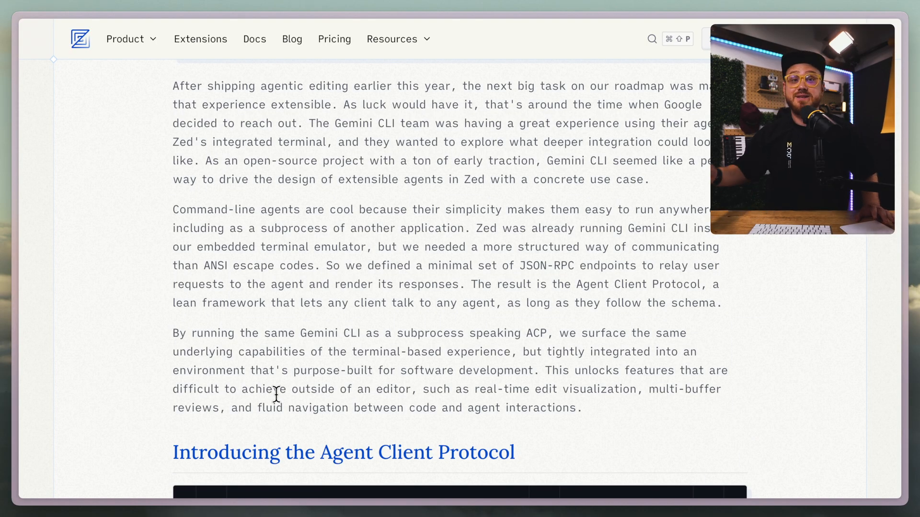
mouse_move(340, 276)
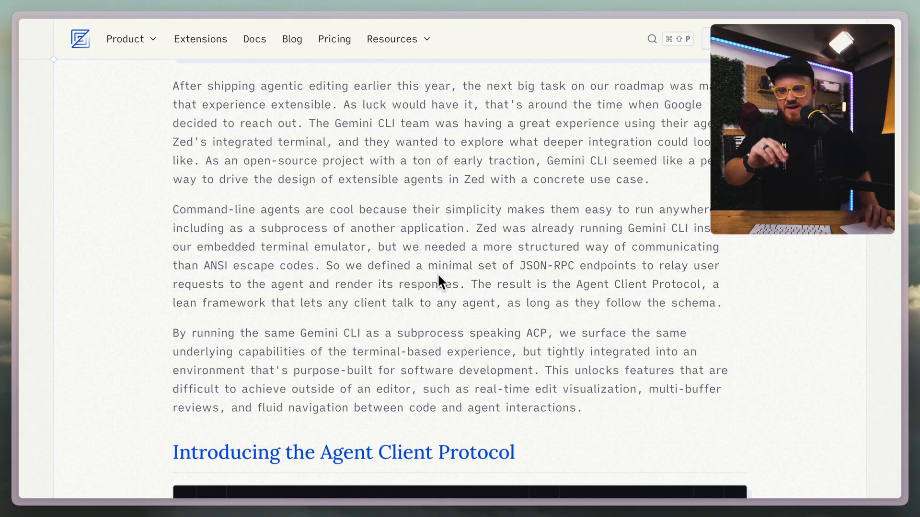
mouse_move(515, 267)
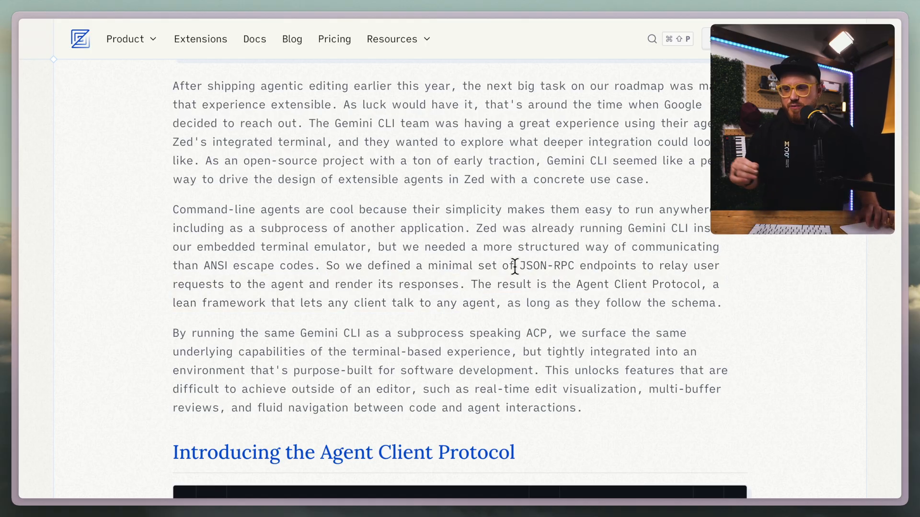
mouse_move(425, 318)
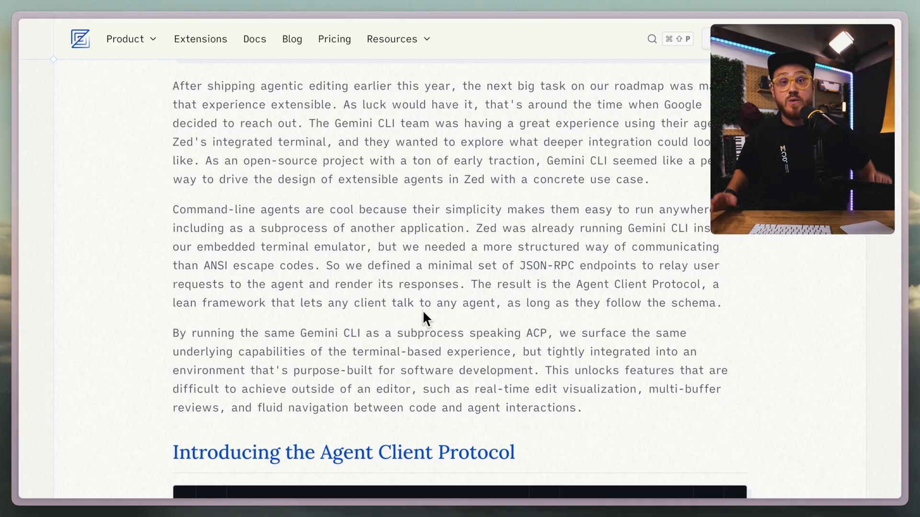
scroll("down", 3)
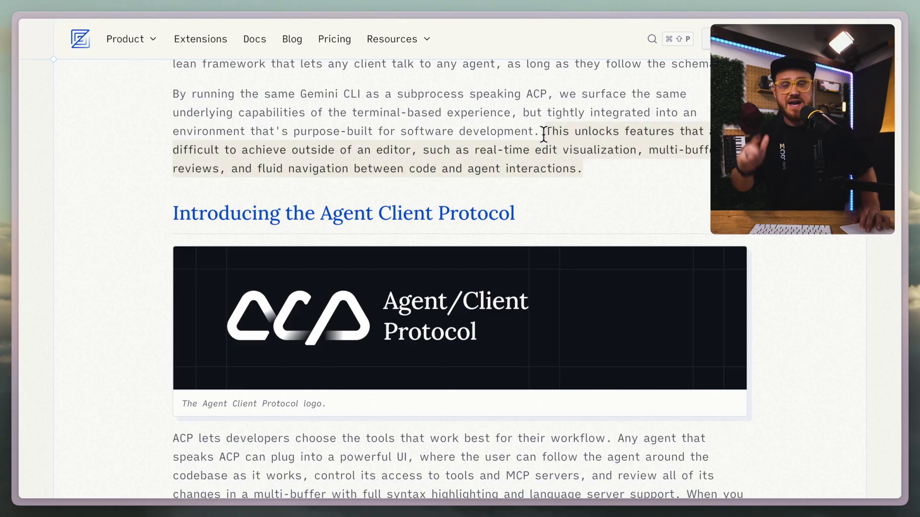
scroll("down", 3)
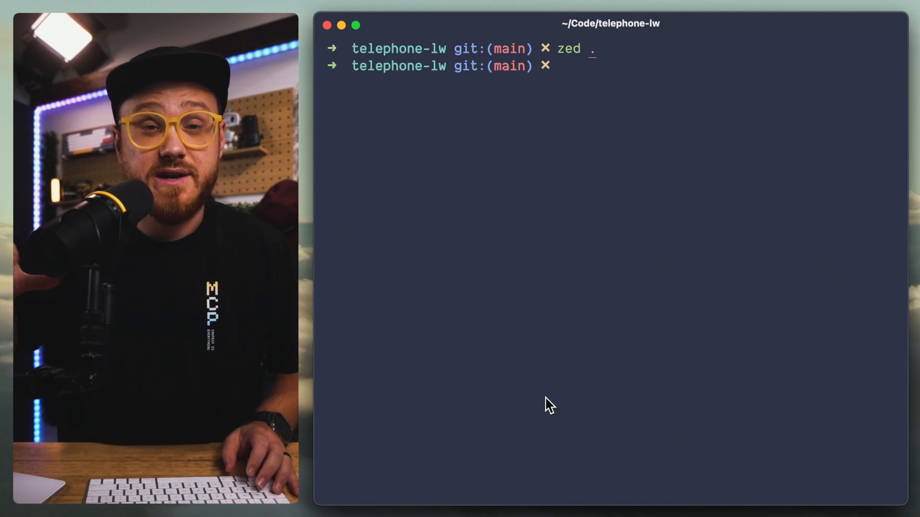
Step: Expand the .junie folder to list its mcp folder and guidelines.md, then browse the root files
key("Return")
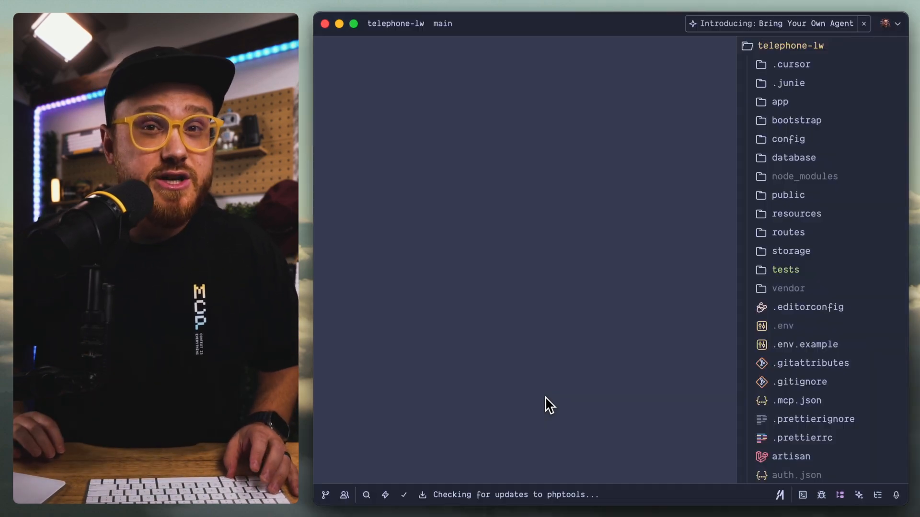
mouse_move(677, 298)
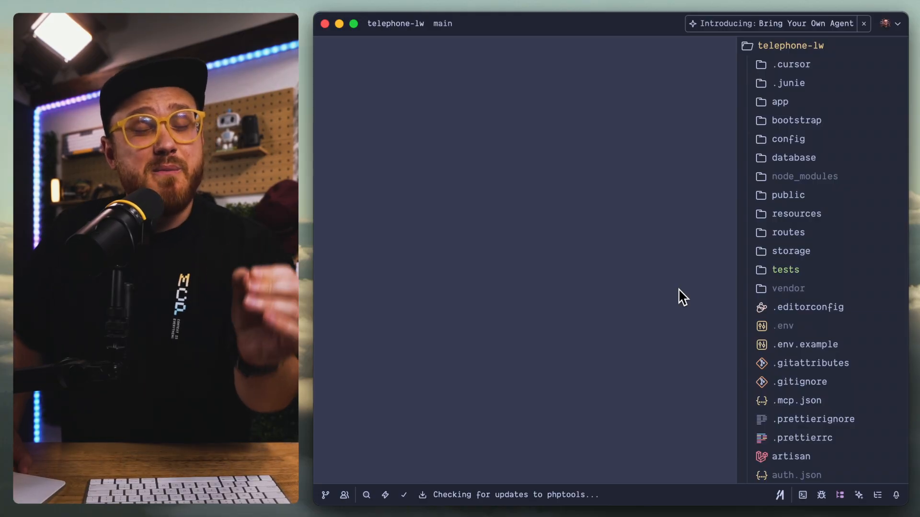
mouse_move(788, 139)
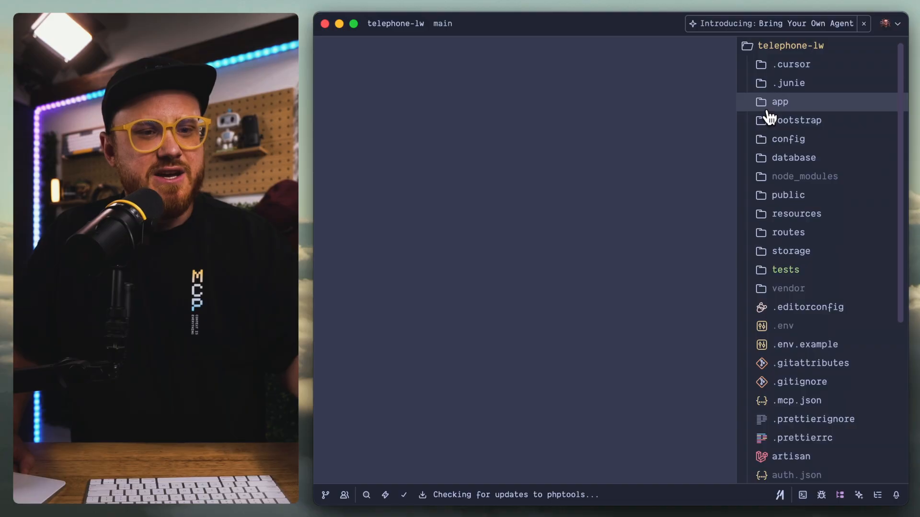
left_click(788, 82)
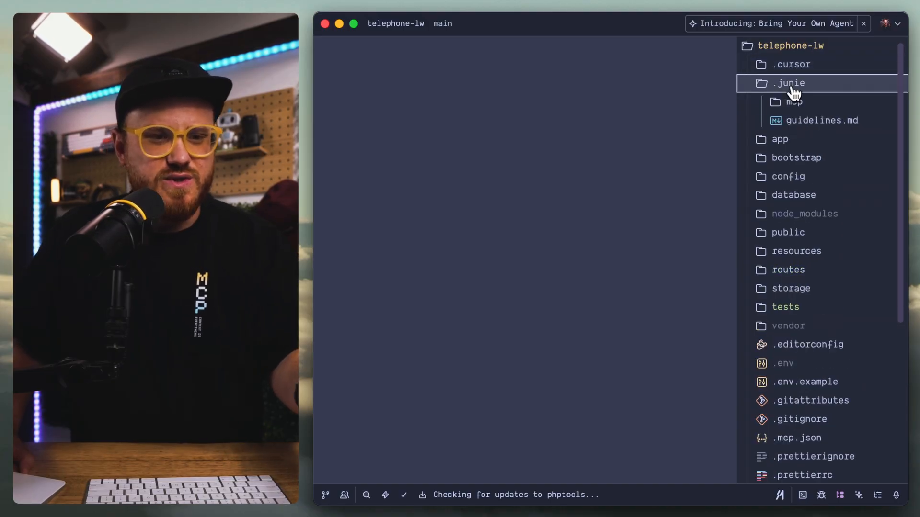
scroll("down", 3)
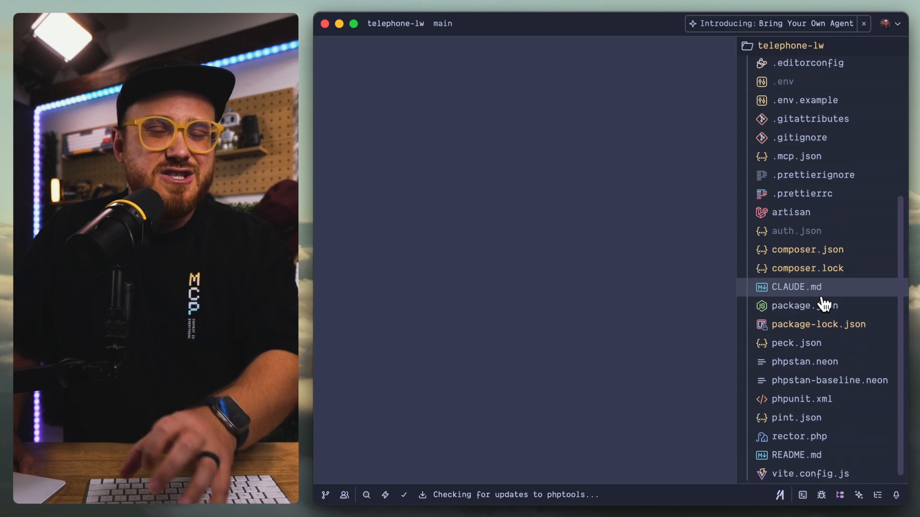
mouse_move(683, 394)
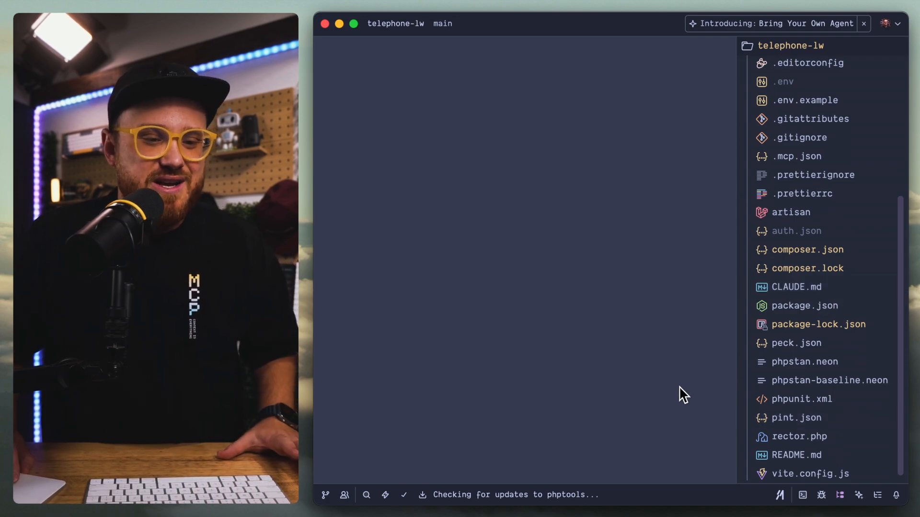
Step: From the 'Bring Your Own Agent' announcement, reach the External Agents docs on adding other agents
left_click(770, 23)
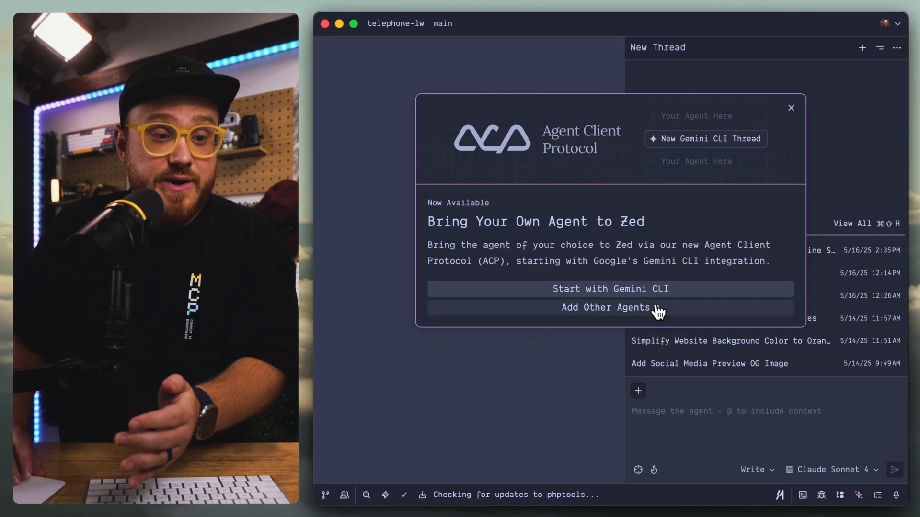
left_click(609, 307)
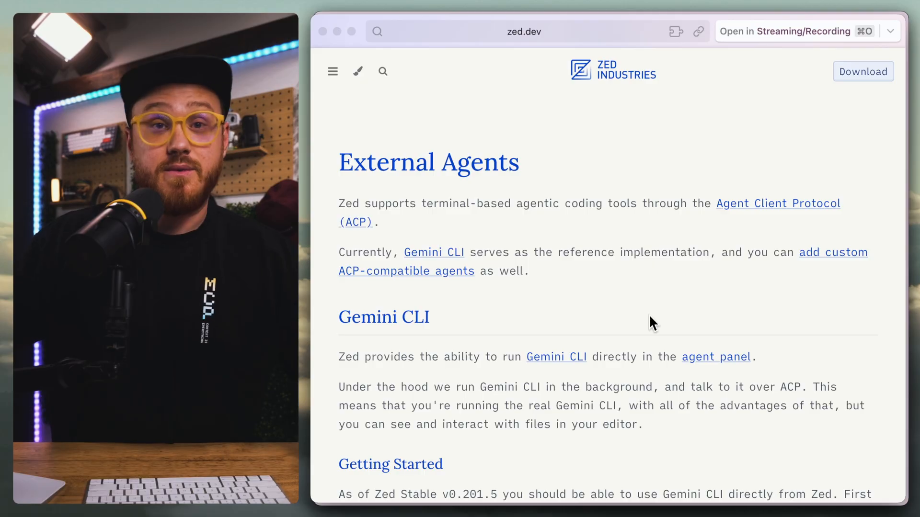
scroll("down", 3)
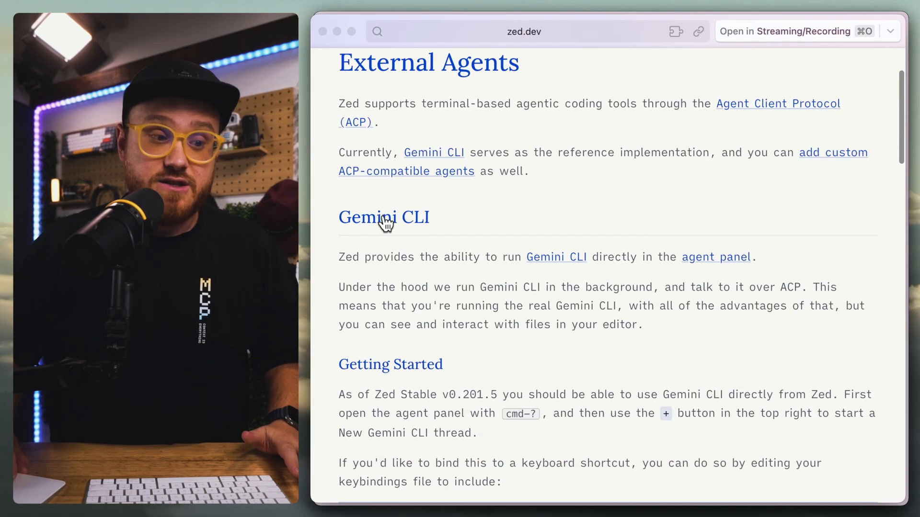
scroll("down", 3)
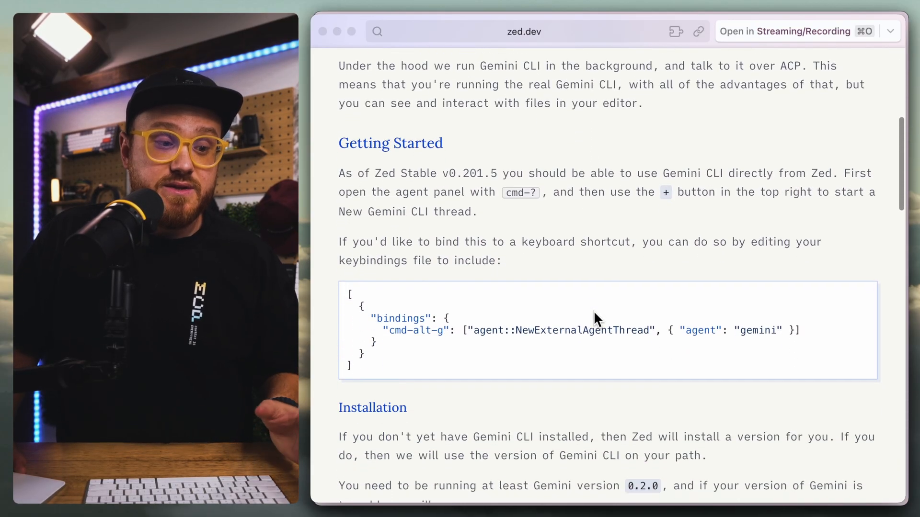
scroll("down", 3)
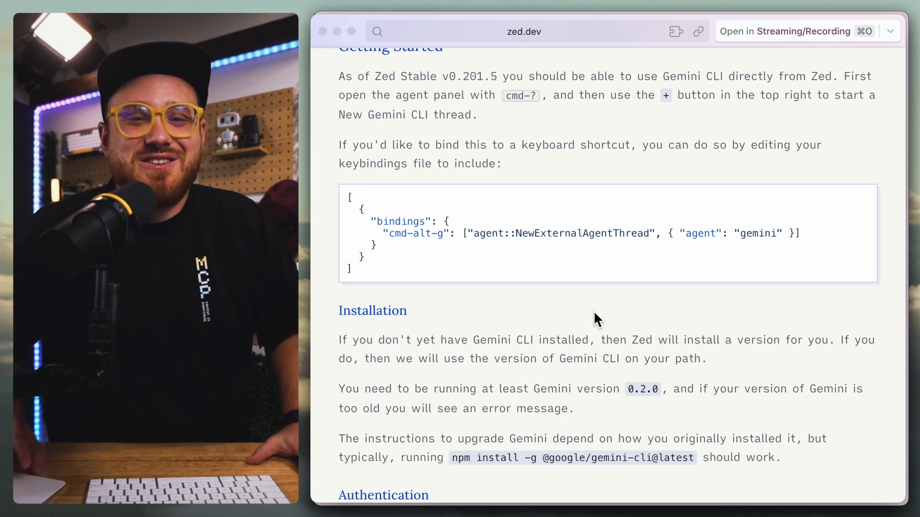
scroll("up", 3)
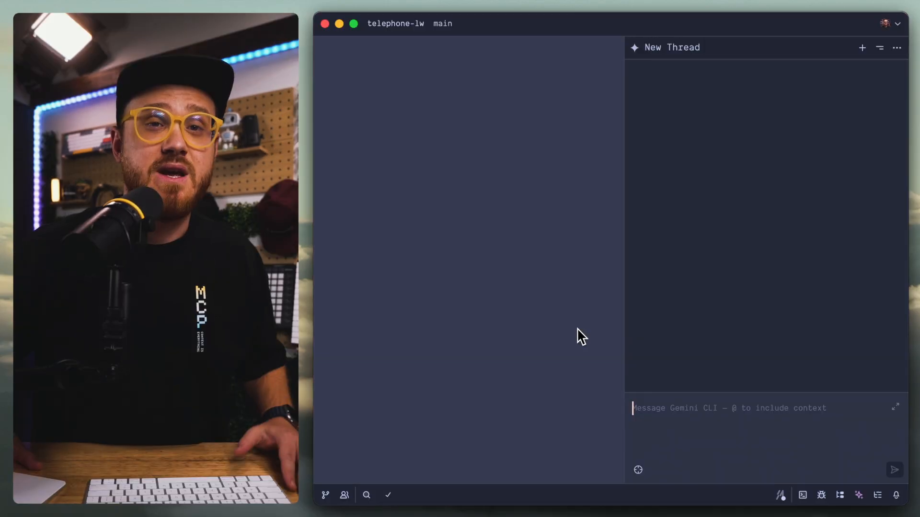
mouse_move(697, 420)
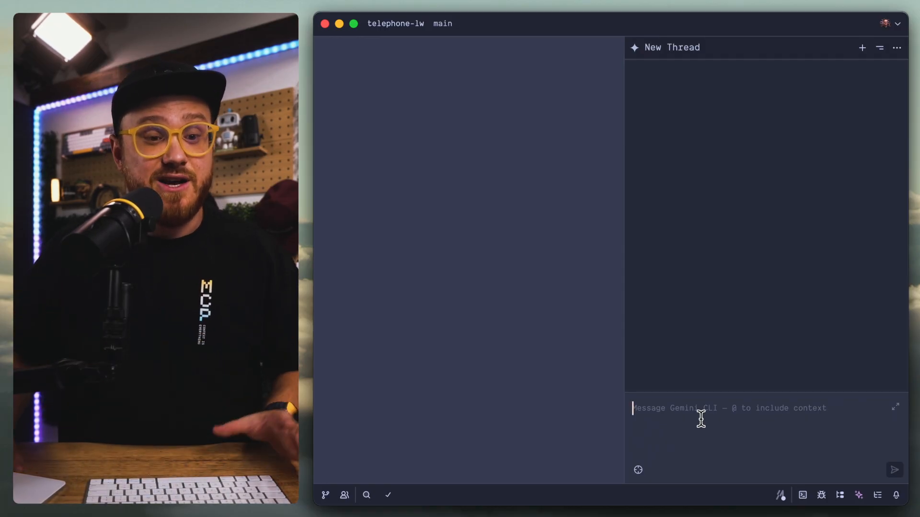
mouse_move(715, 393)
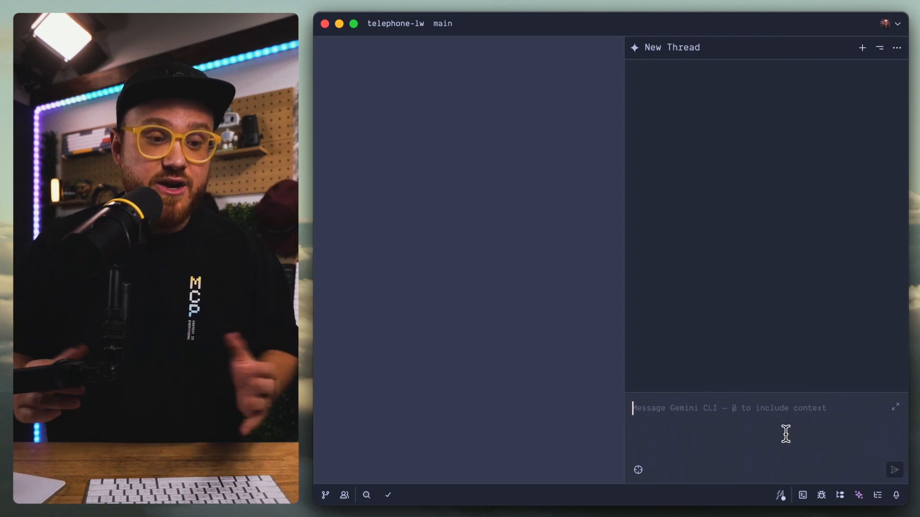
type("@")
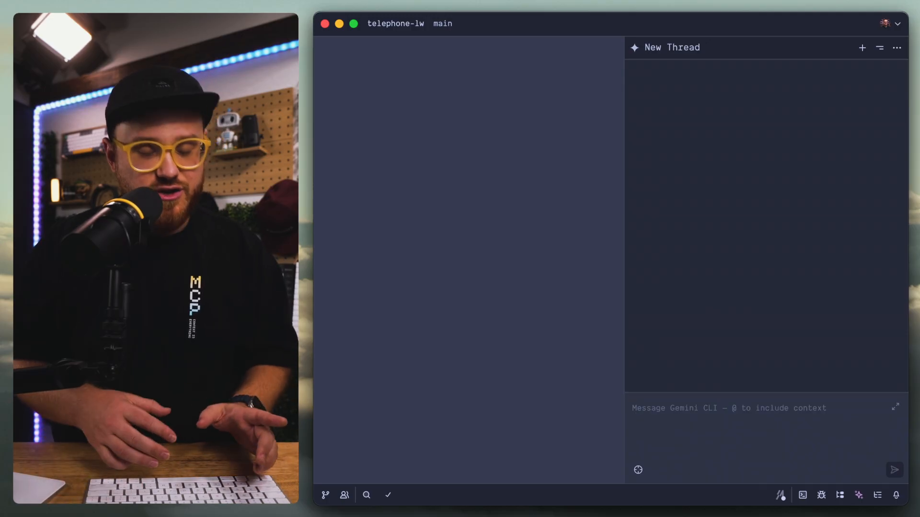
left_click(727, 408)
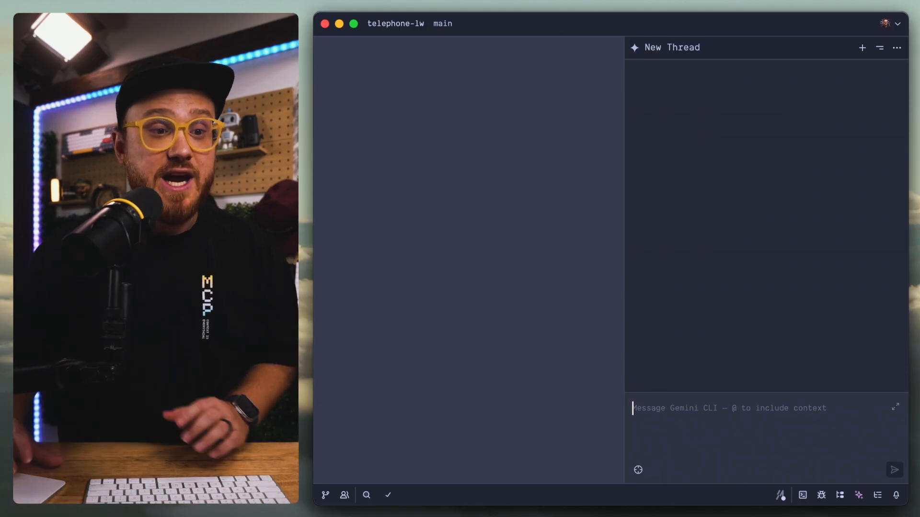
mouse_move(786, 280)
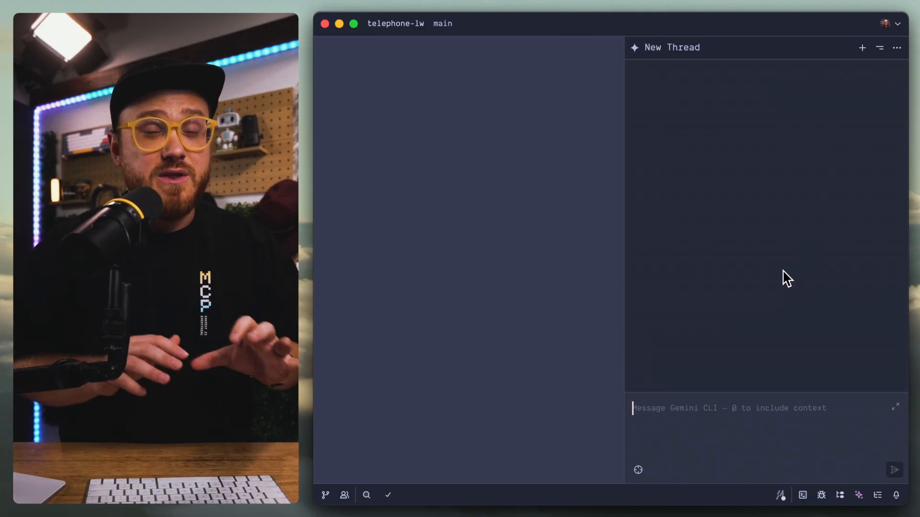
mouse_move(844, 98)
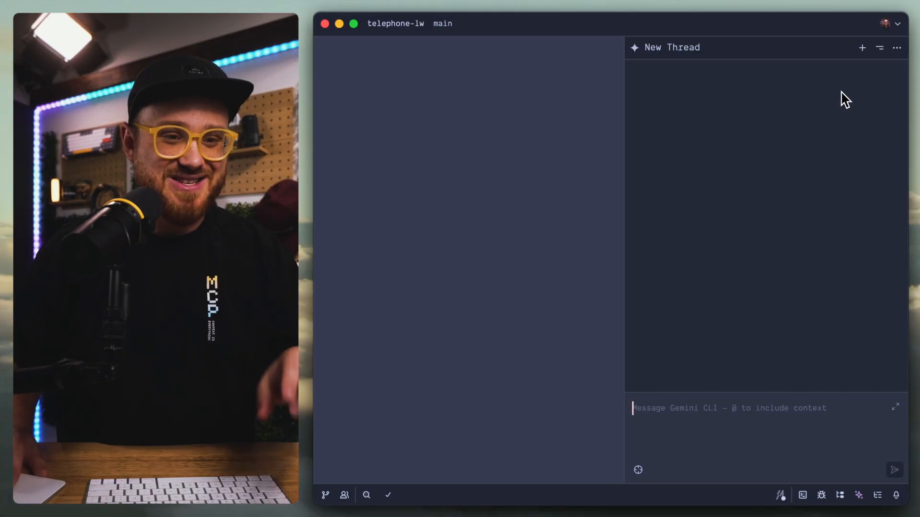
mouse_move(851, 67)
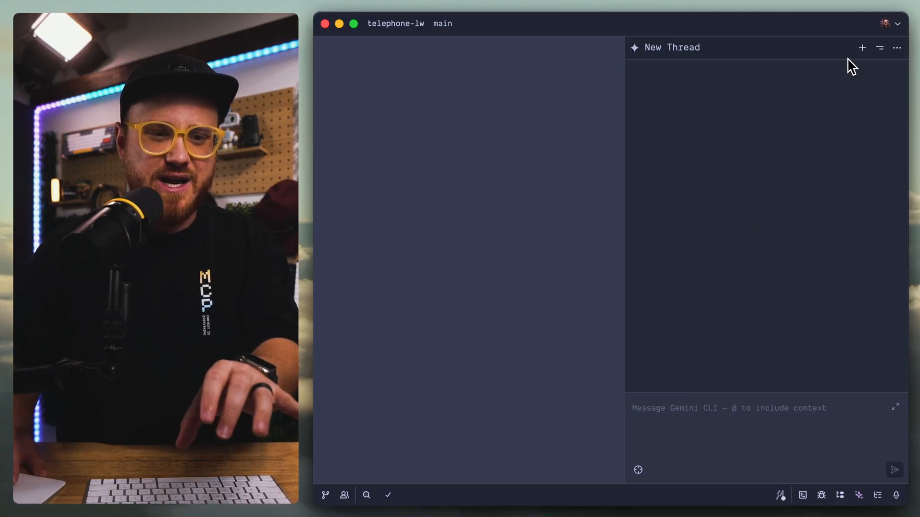
mouse_move(856, 112)
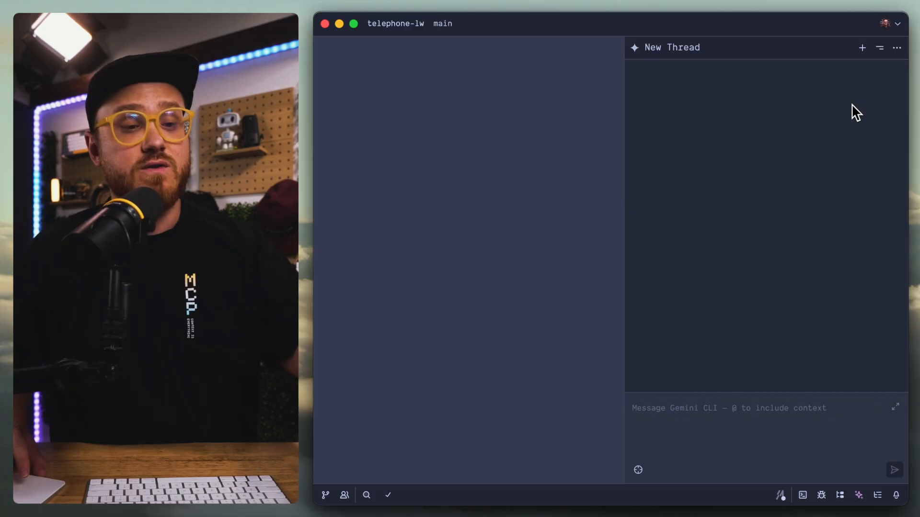
mouse_move(855, 89)
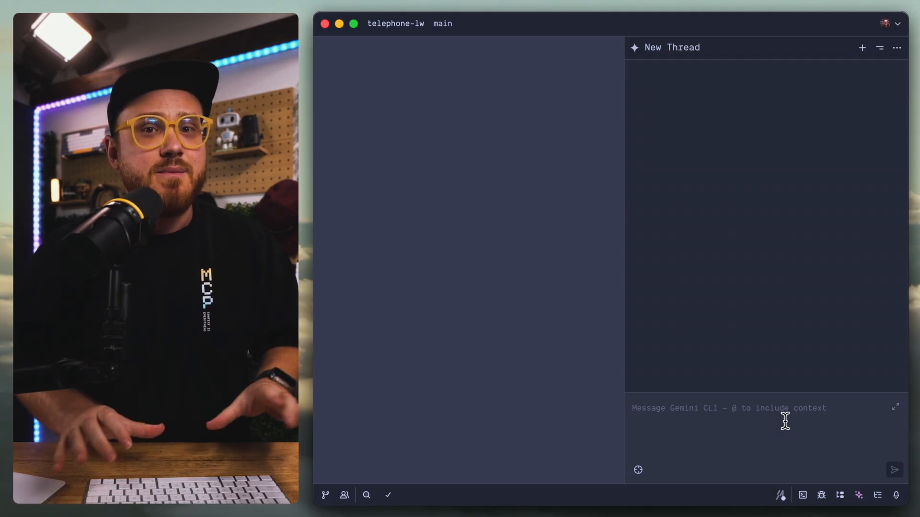
Step: Send the agent a request for a Links page where users save links to read later, set up for future notifications
type("Let's createa  new Volt")
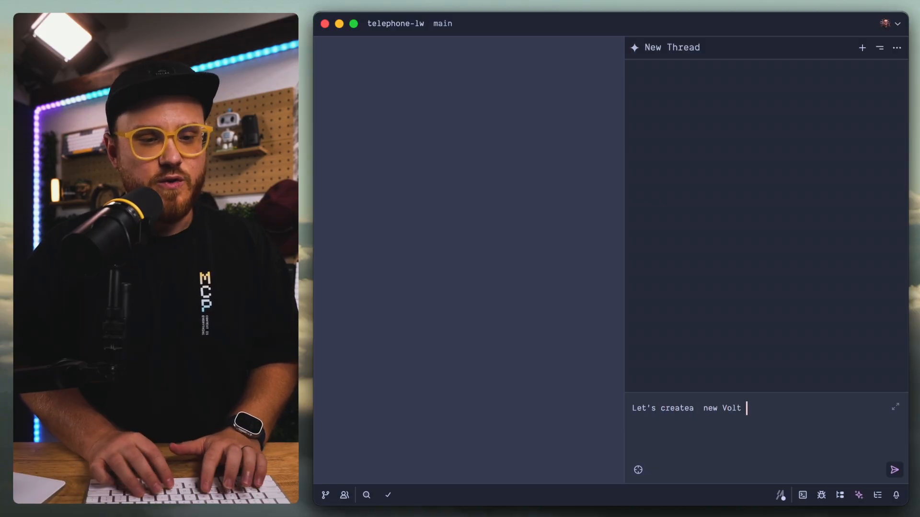
type("page that you can find in our layout allow")
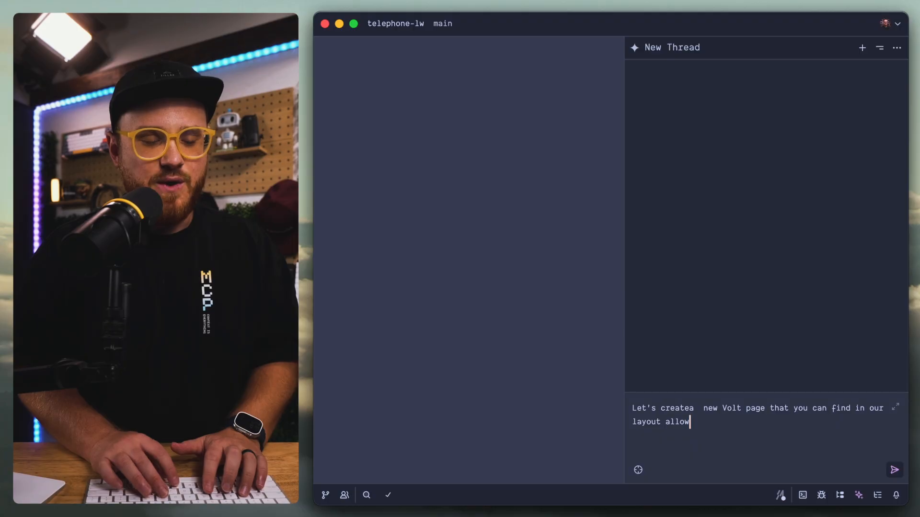
type("ing users to be able to")
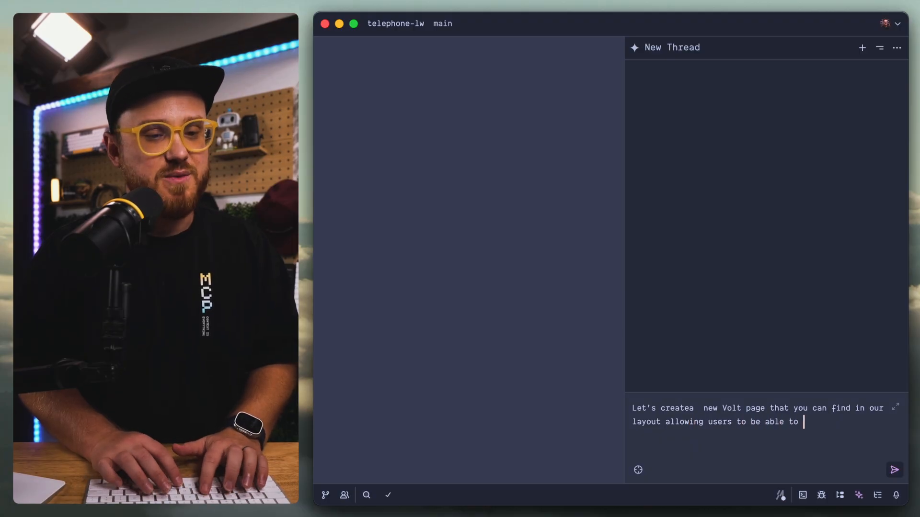
type("add their own")
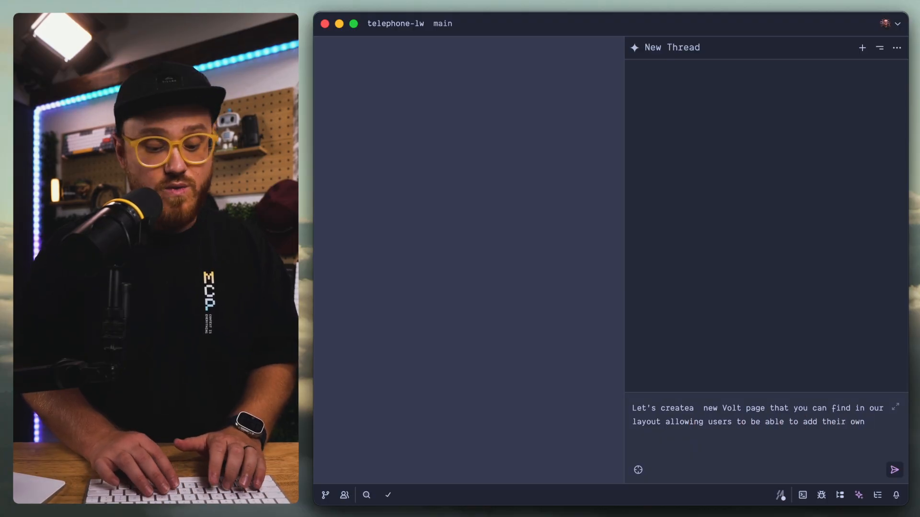
type("links to be able to read at a la")
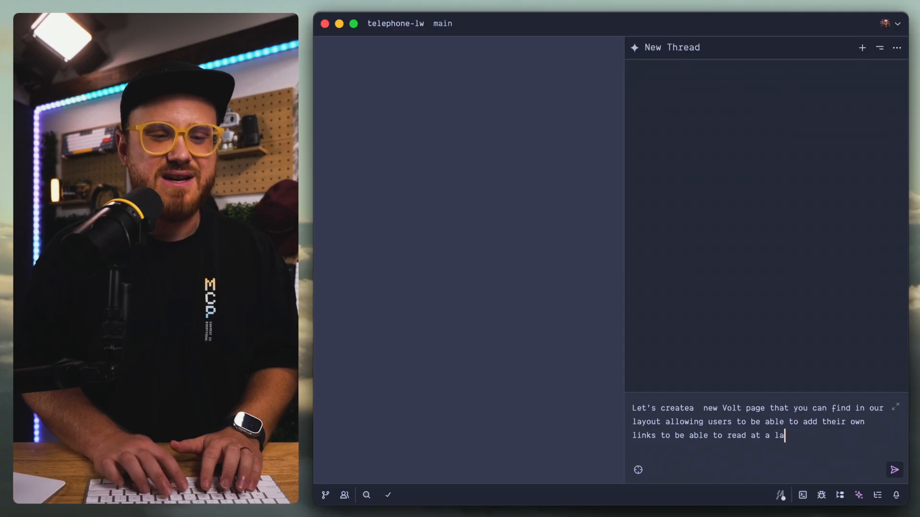
type("ter date. While we")
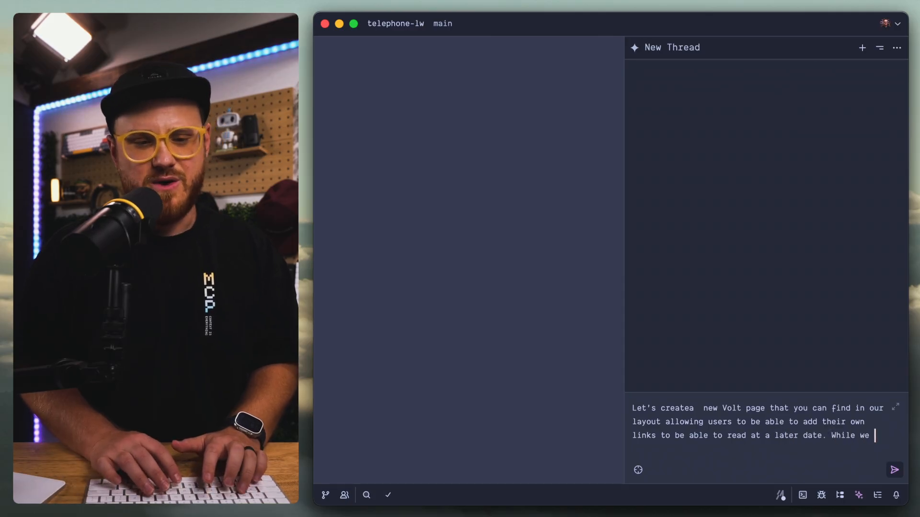
type("won't add any")
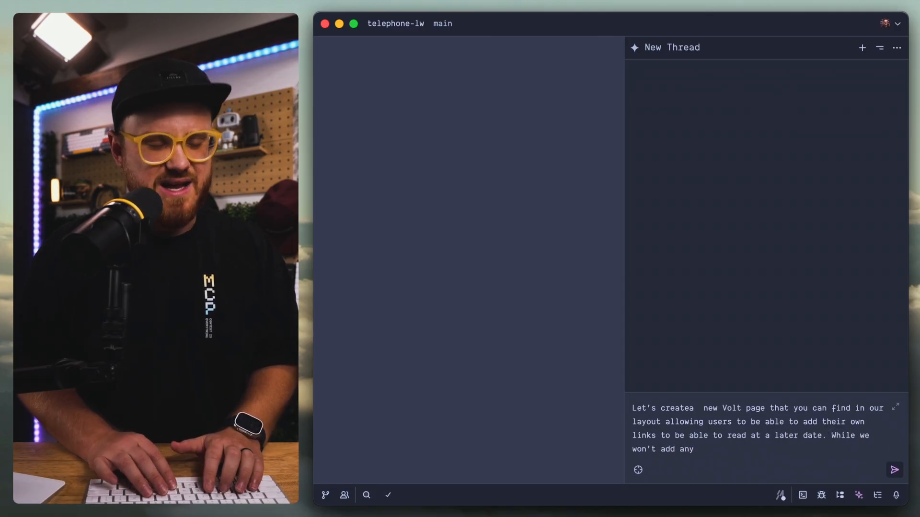
type("notifications right no")
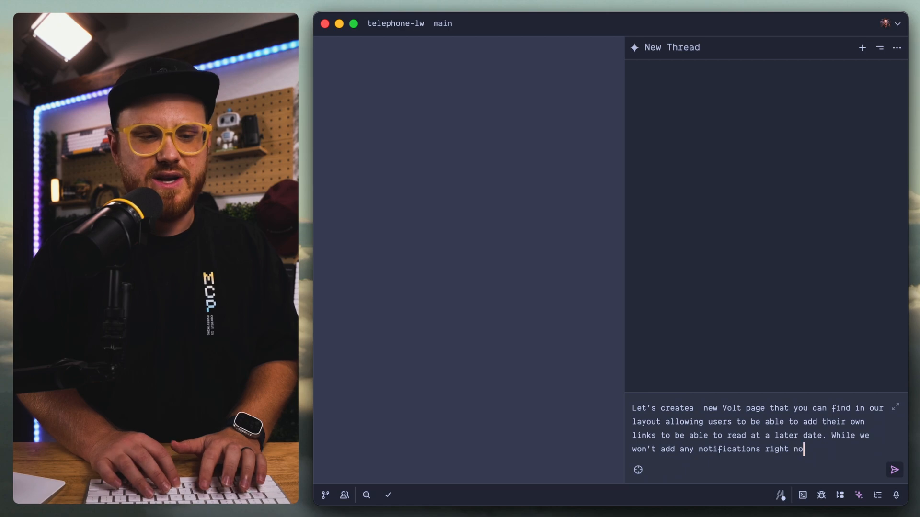
type("w, it should be set")
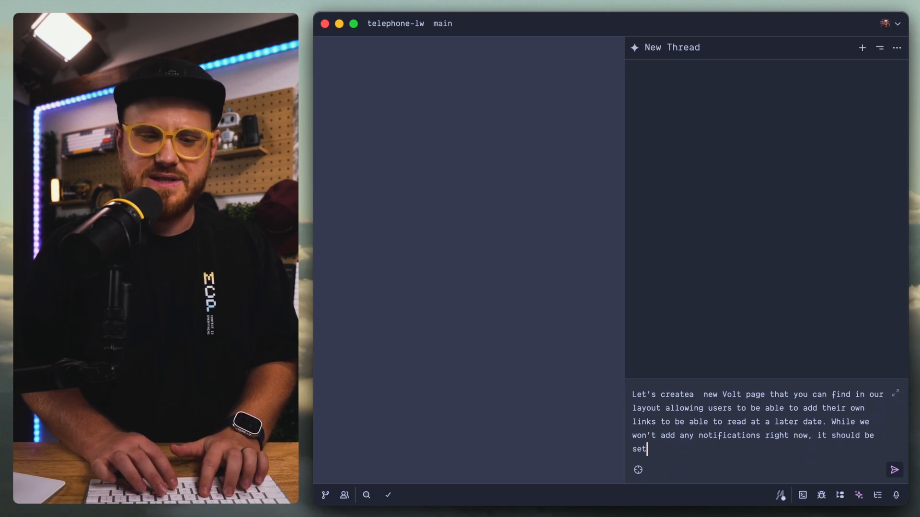
type("up in order to easily add Laravel notific")
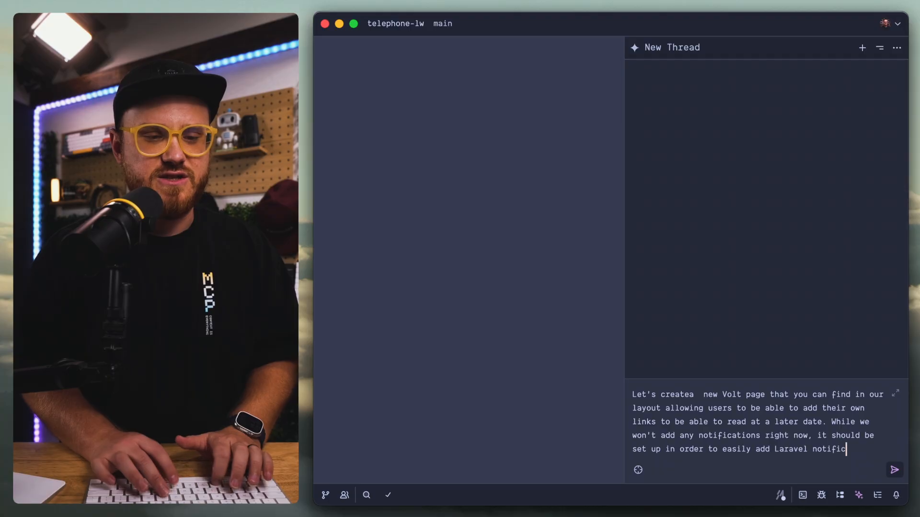
left_click(895, 470)
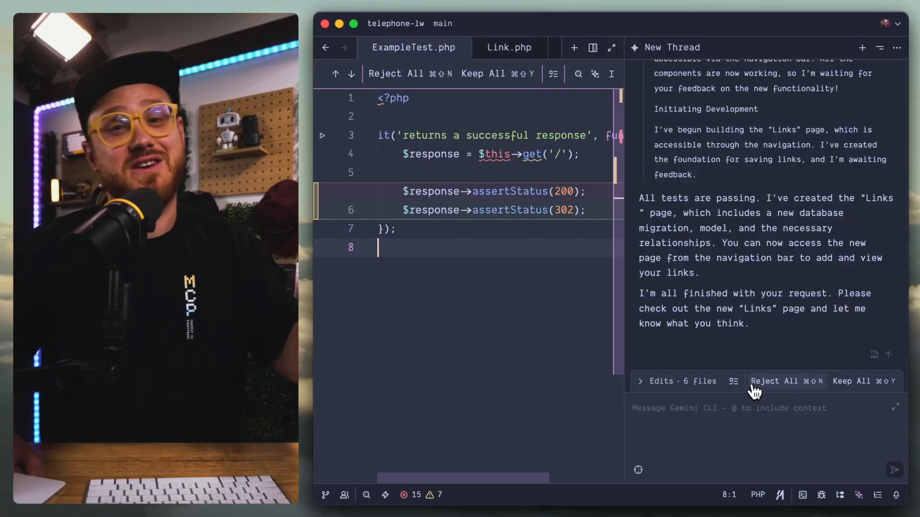
mouse_move(854, 398)
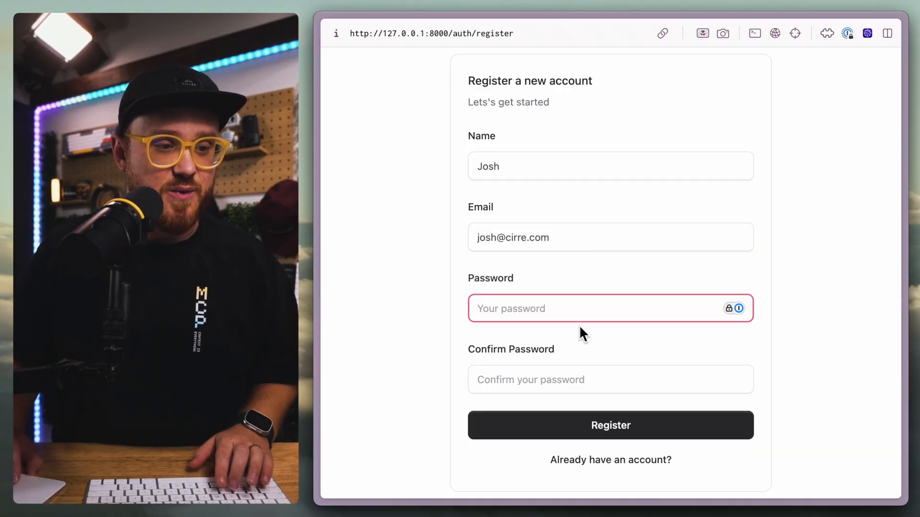
Step: Complete the Register form with a password, submit it, and expand the sidebar showing the Links entry
type("password")
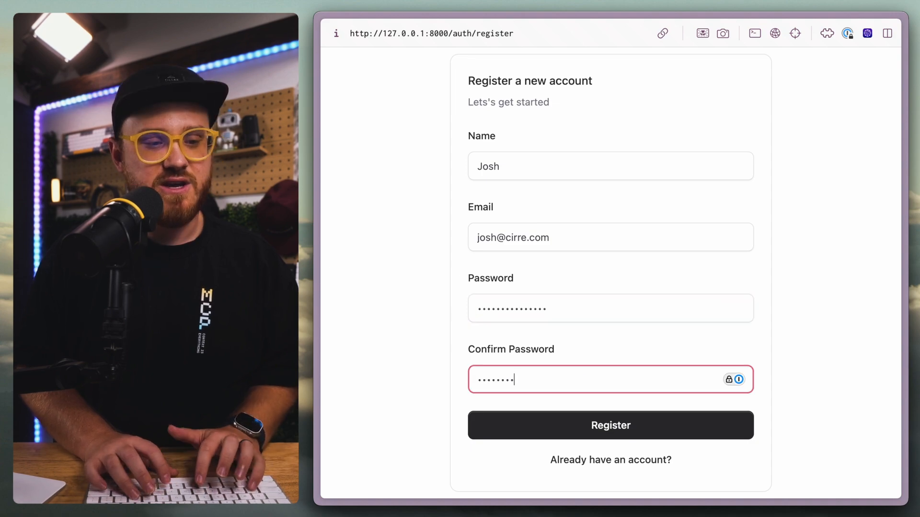
left_click(609, 425)
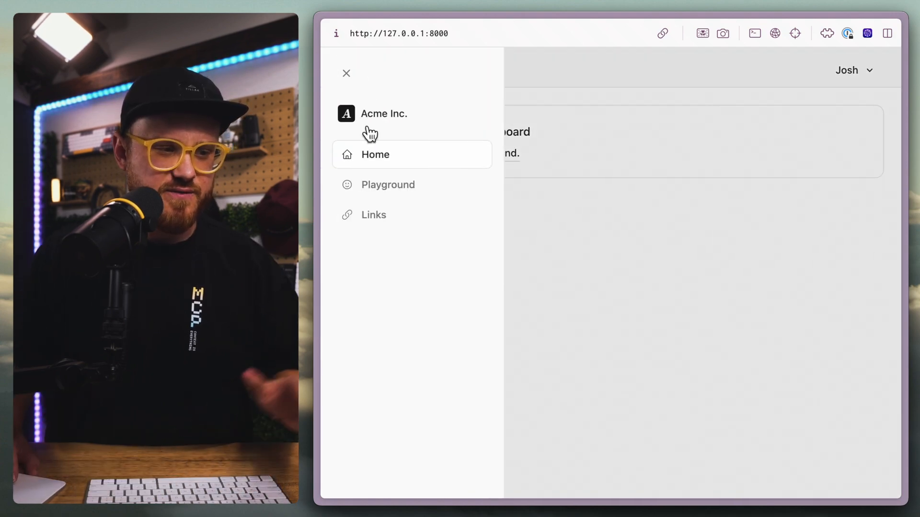
left_click(373, 214)
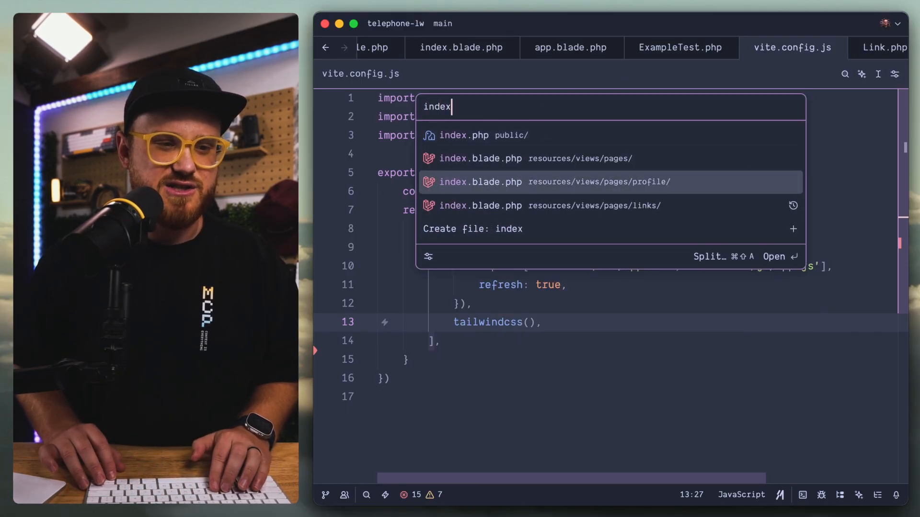
left_click(547, 205)
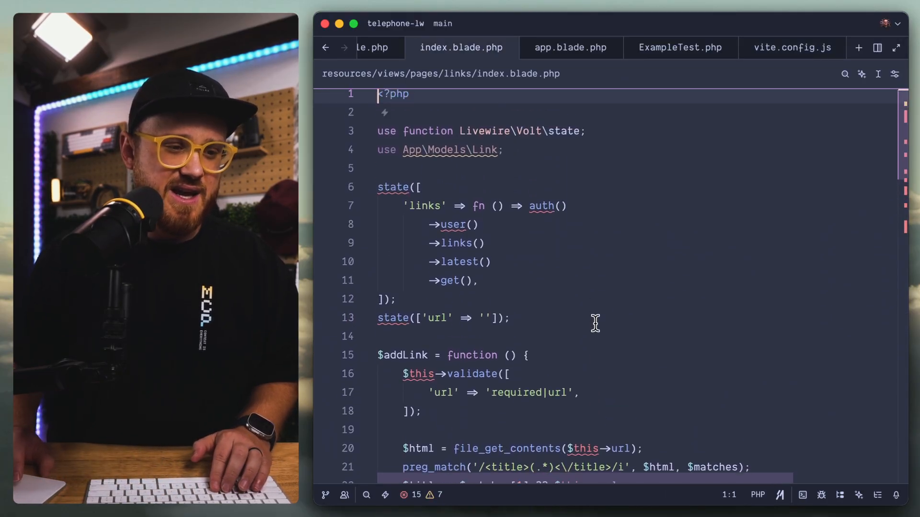
scroll("down", 3)
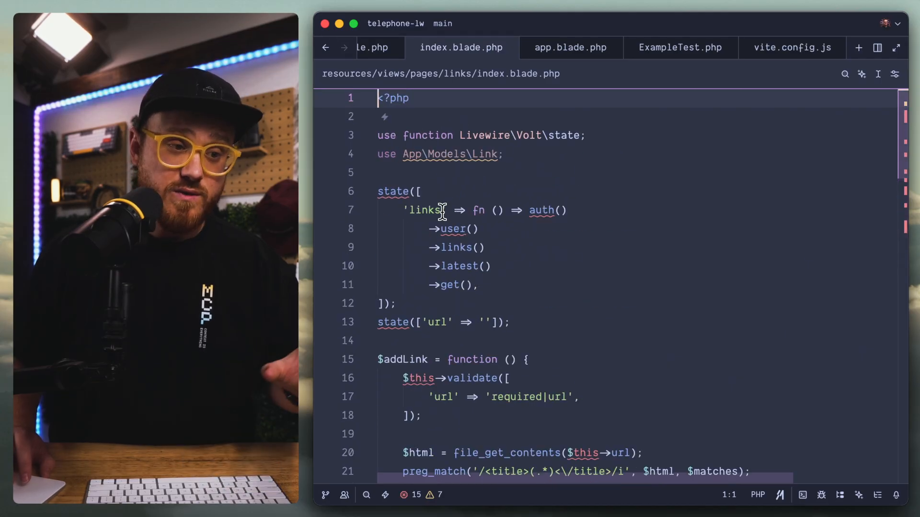
scroll("down", 3)
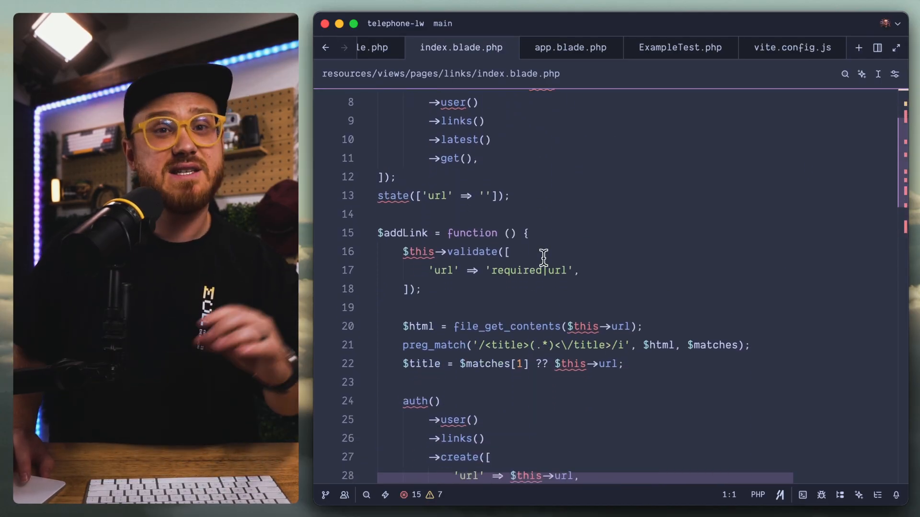
scroll("down", 3)
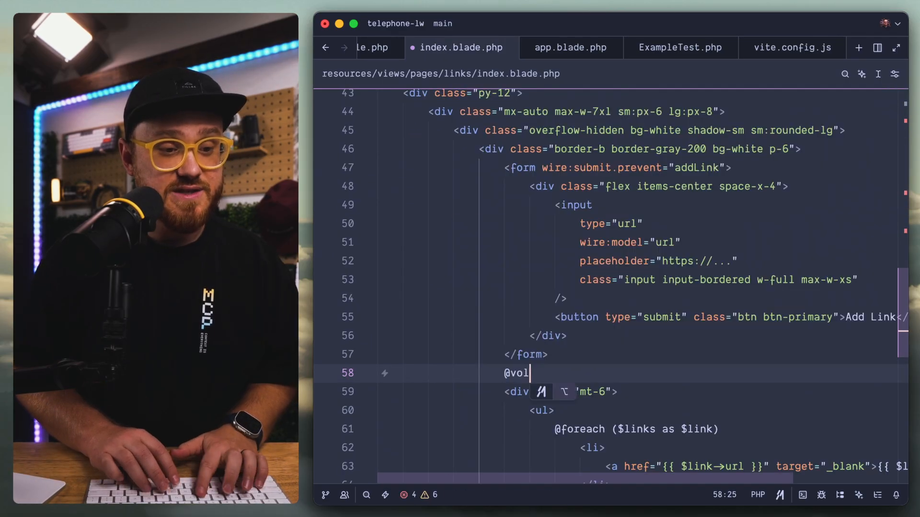
type("t")
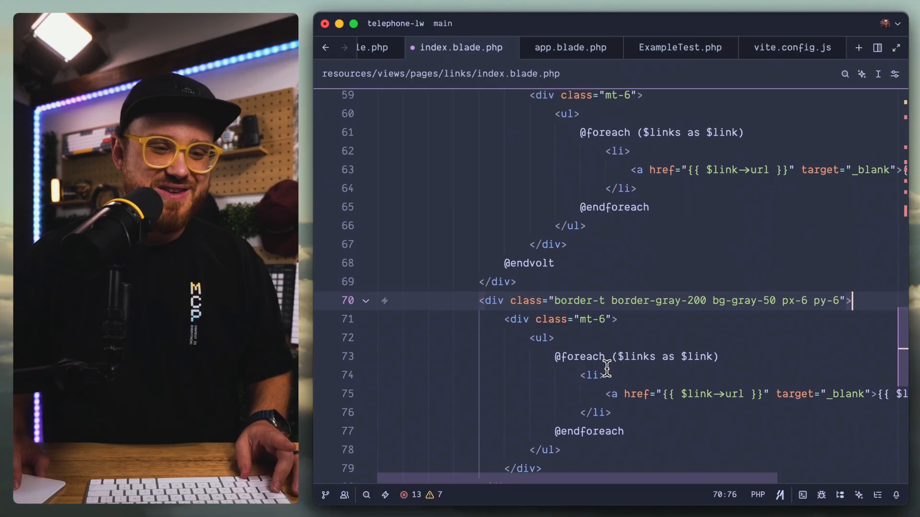
scroll("down", 3)
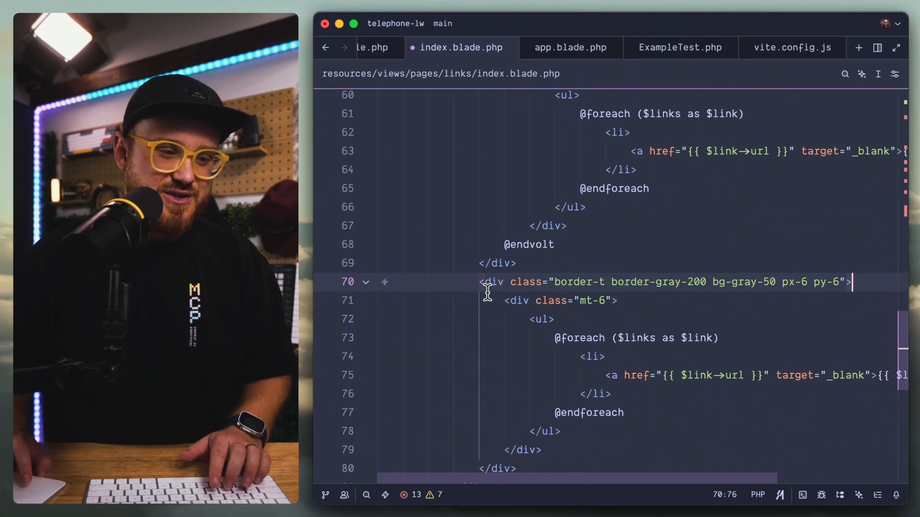
scroll("up", 3)
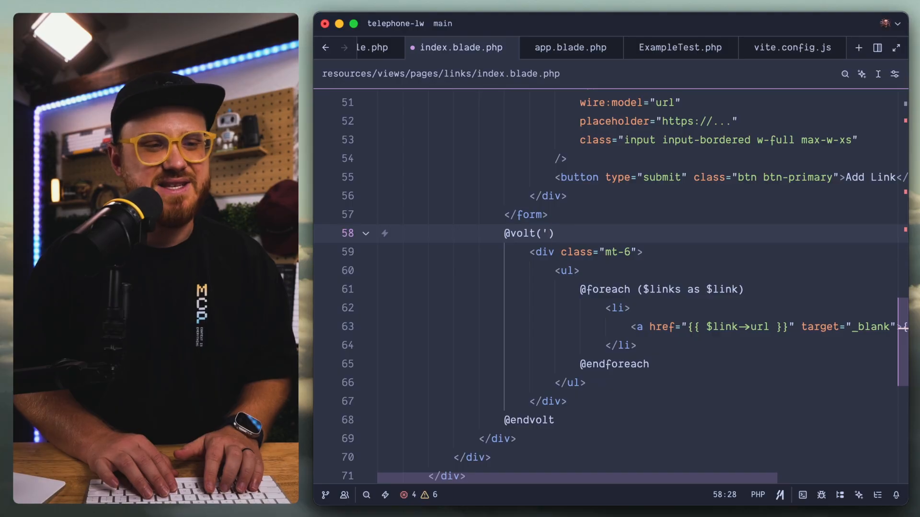
type("links-index")
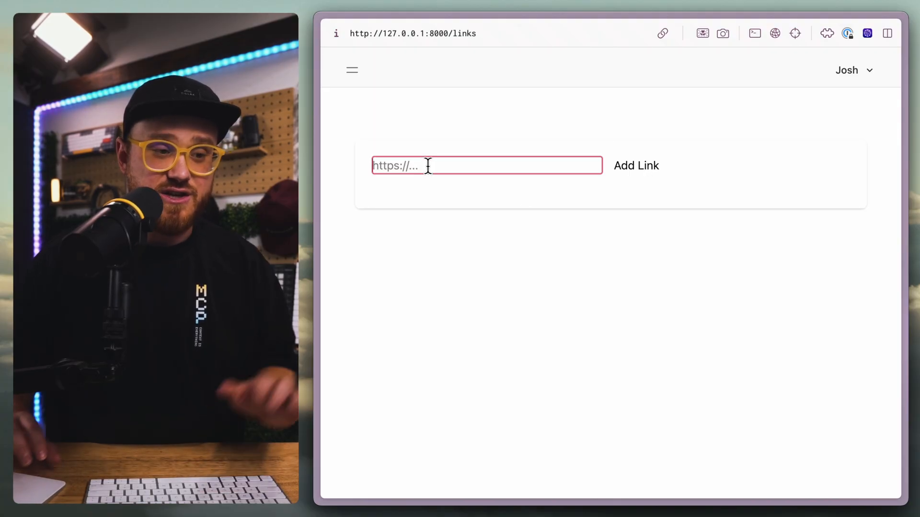
type("https://")
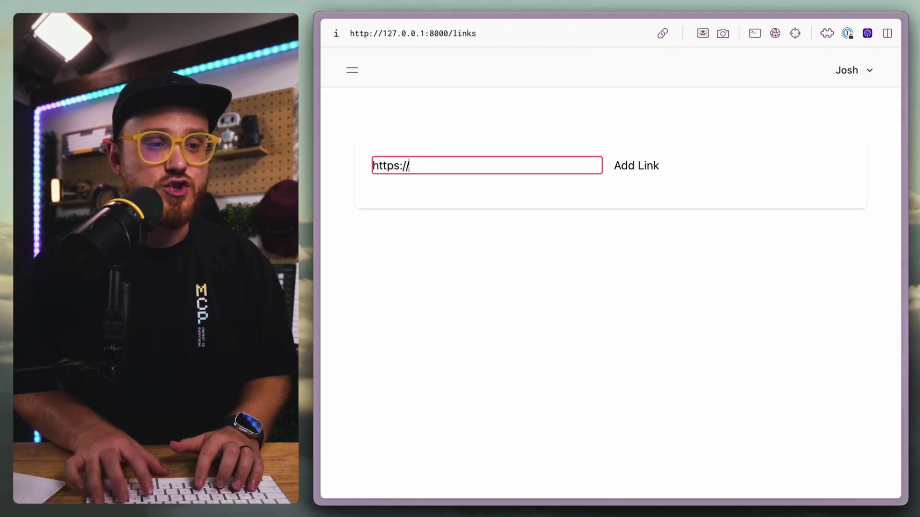
type("google.com")
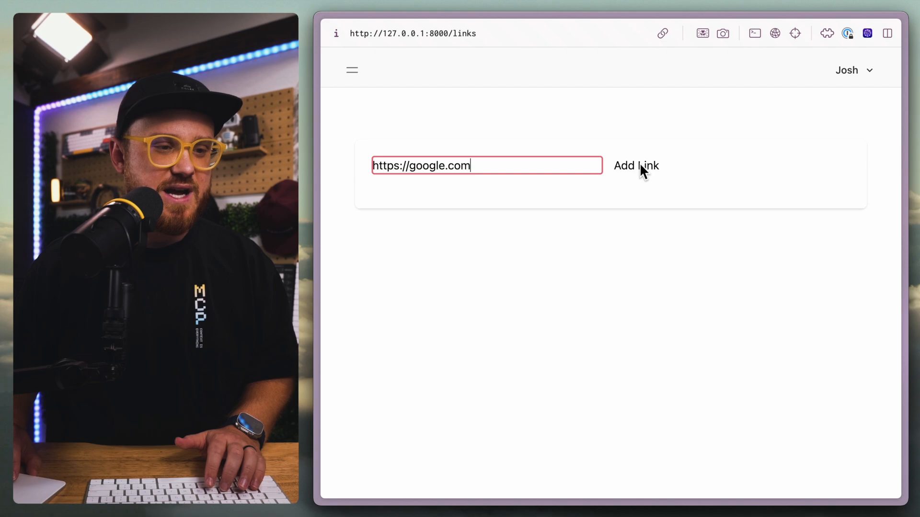
left_click(636, 165)
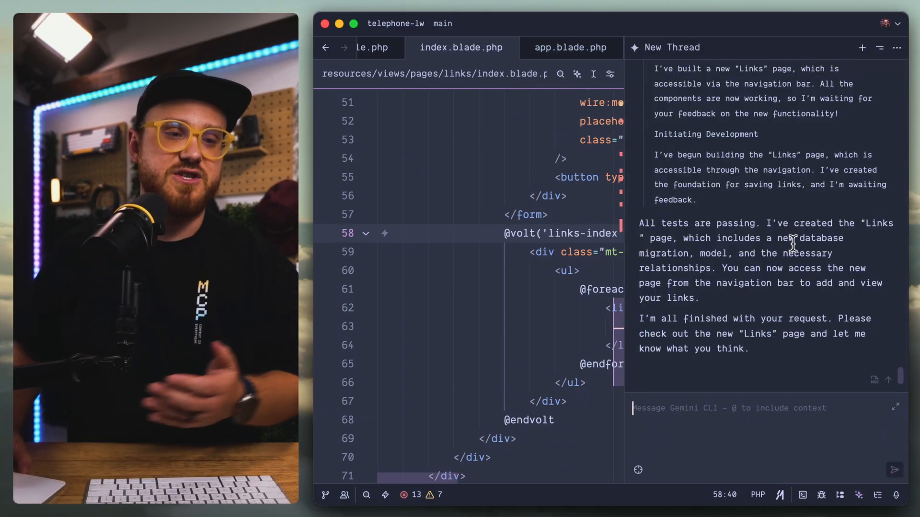
Step: Bring up the project's AGENTS.md guidance beside the agent thread
left_click(897, 48)
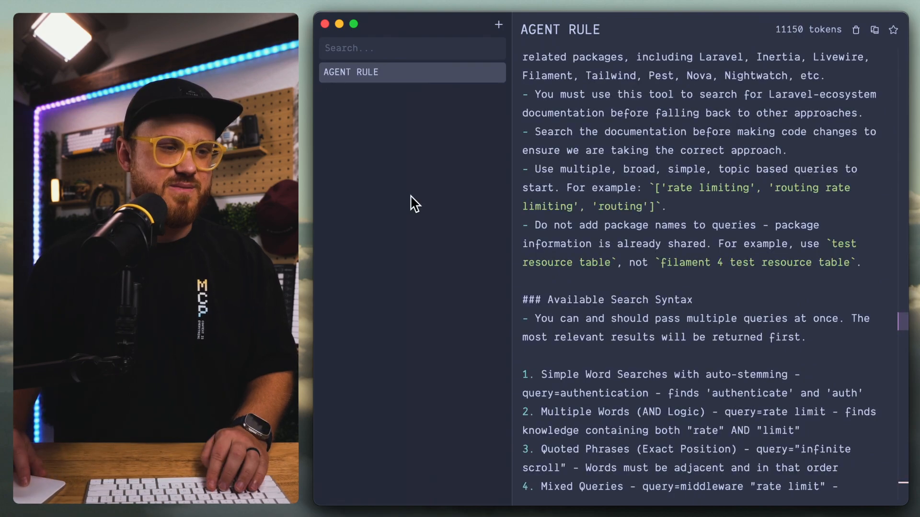
mouse_move(343, 57)
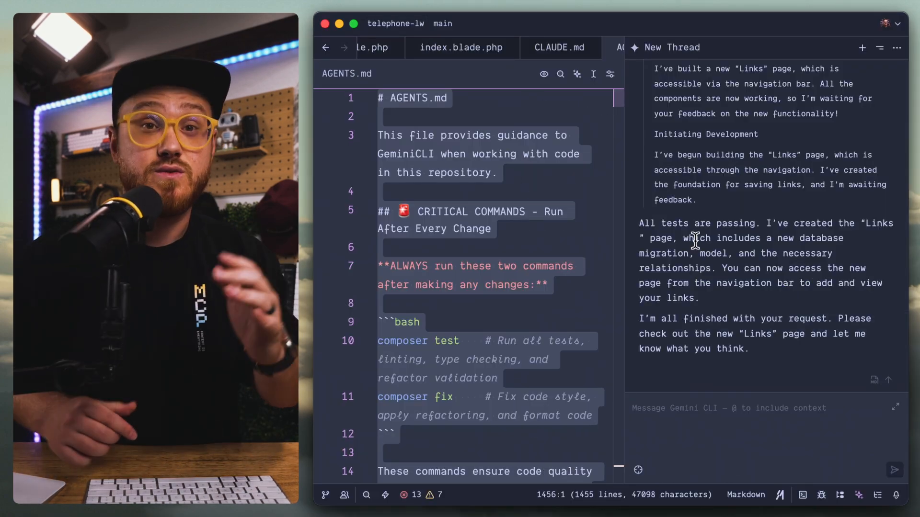
mouse_move(805, 194)
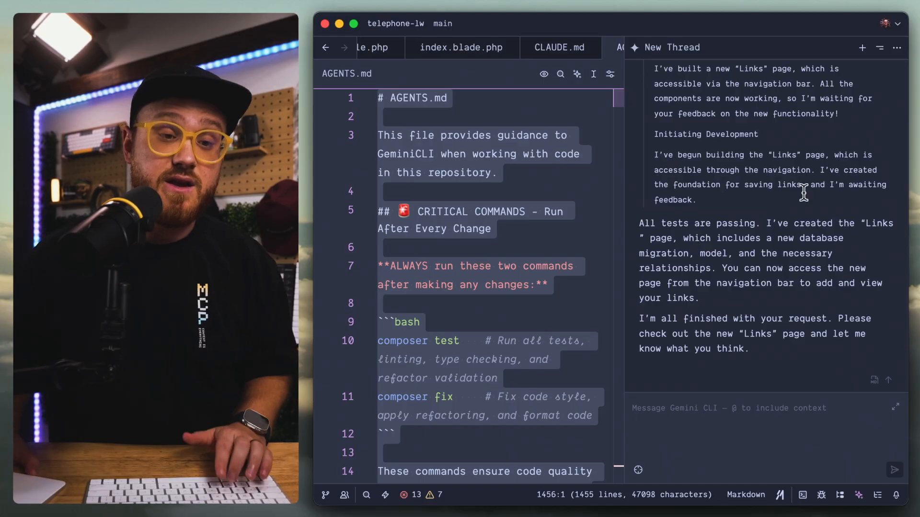
mouse_move(871, 62)
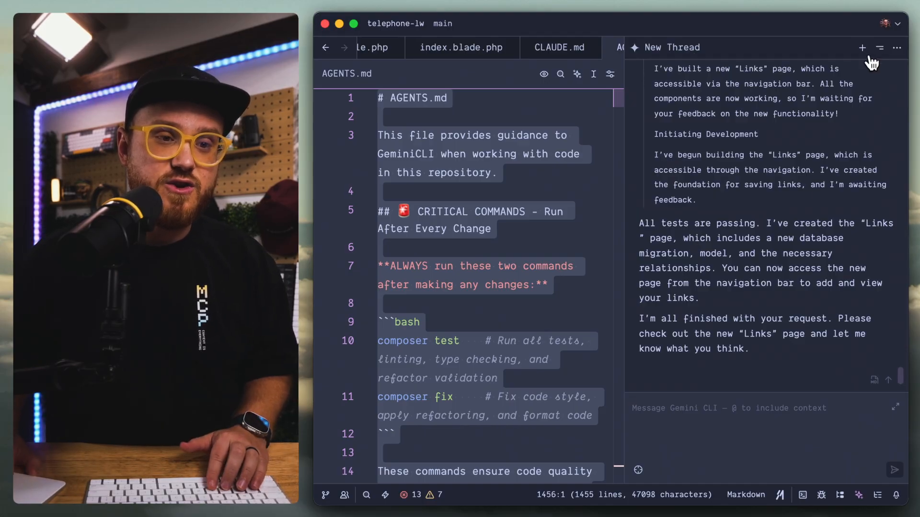
Step: Via Add Custom Server…, review settings.json's context_servers including laravel-boost running artisan boost:mcp
left_click(897, 48)
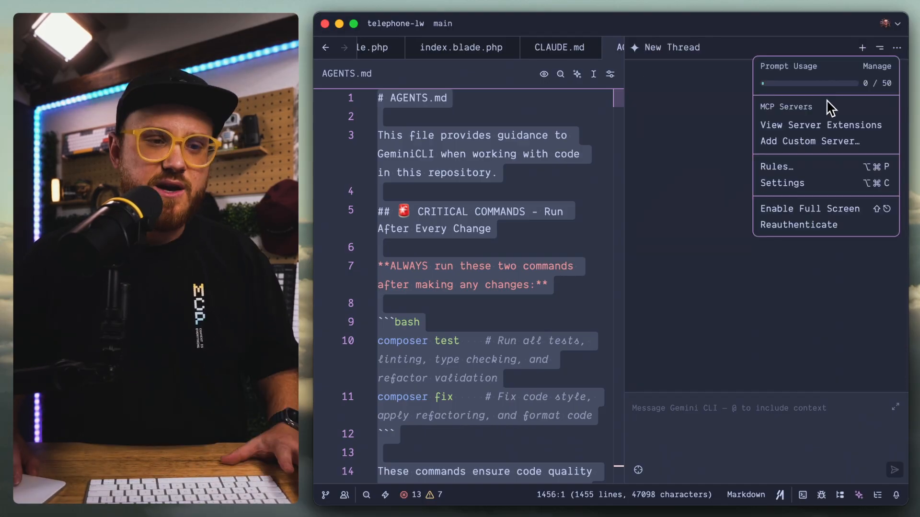
mouse_move(824, 141)
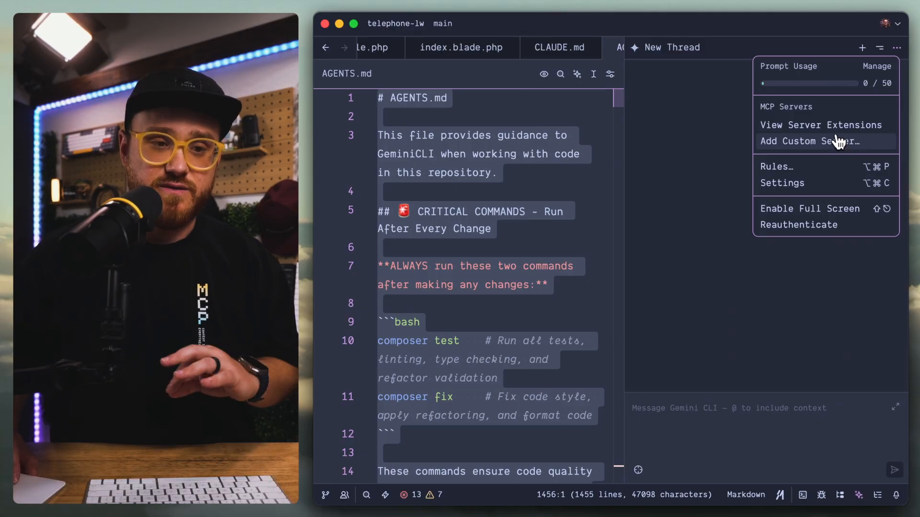
left_click(820, 141)
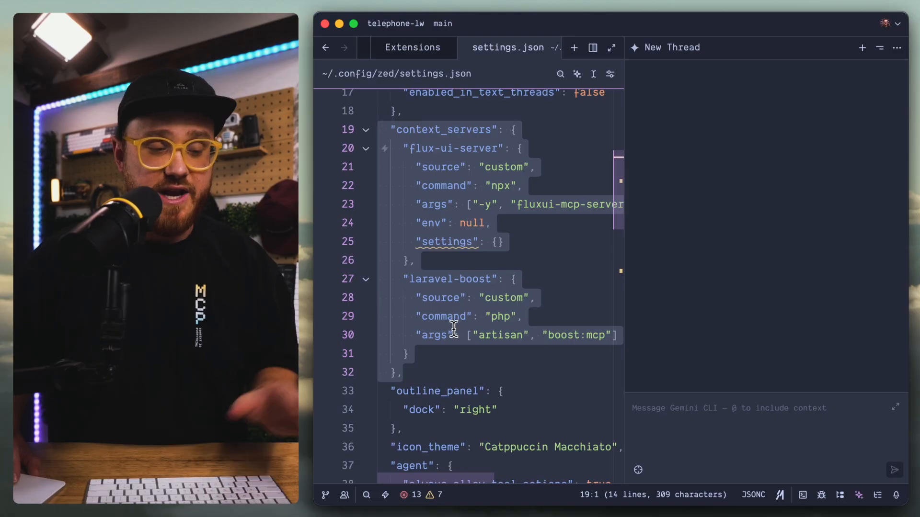
left_click(440, 360)
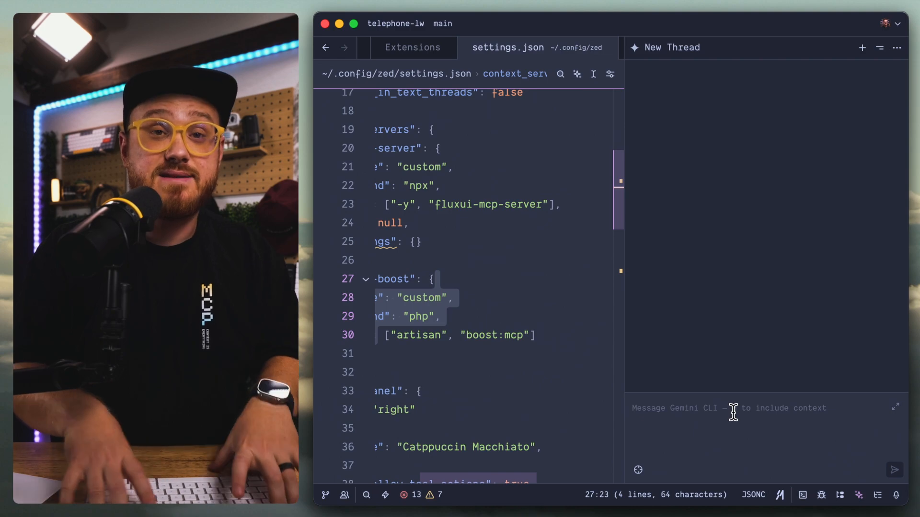
Step: Ask whether the database has any links and always-allow laravel-boost's database-query, which reports none
type("Do we have any links in th")
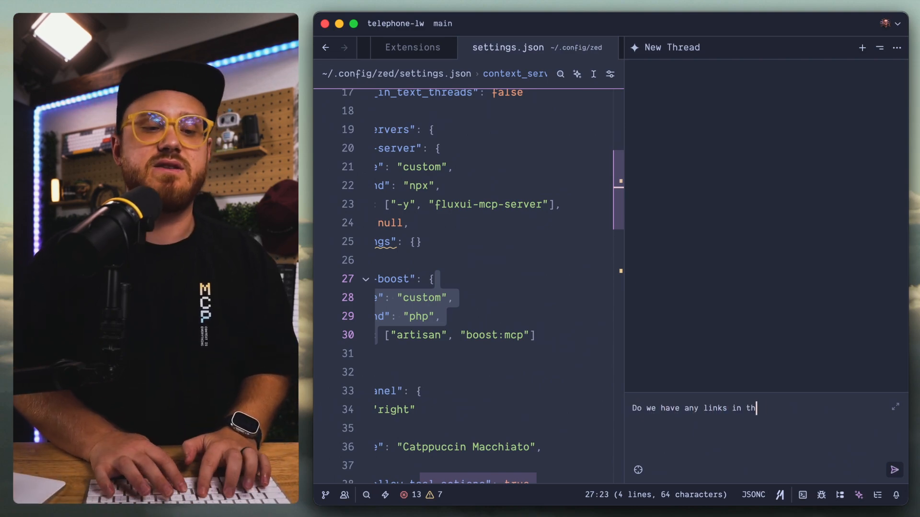
type("e database.")
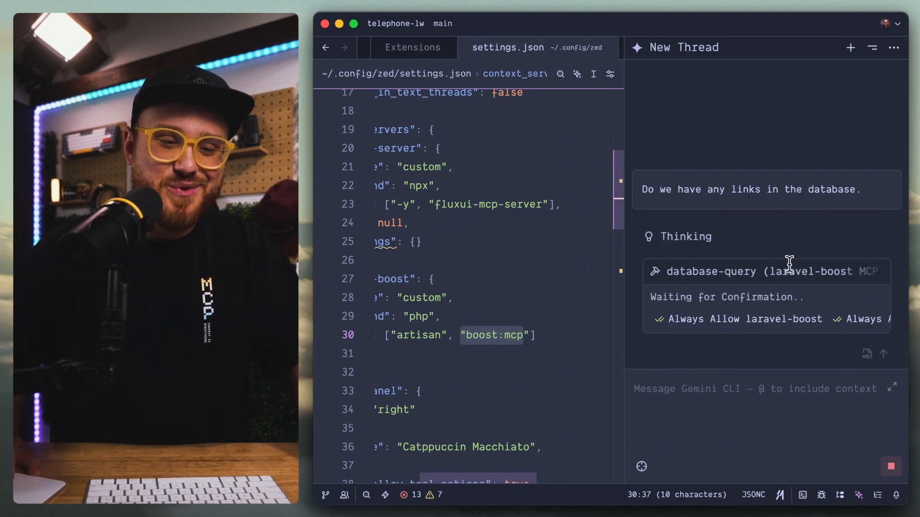
mouse_move(751, 327)
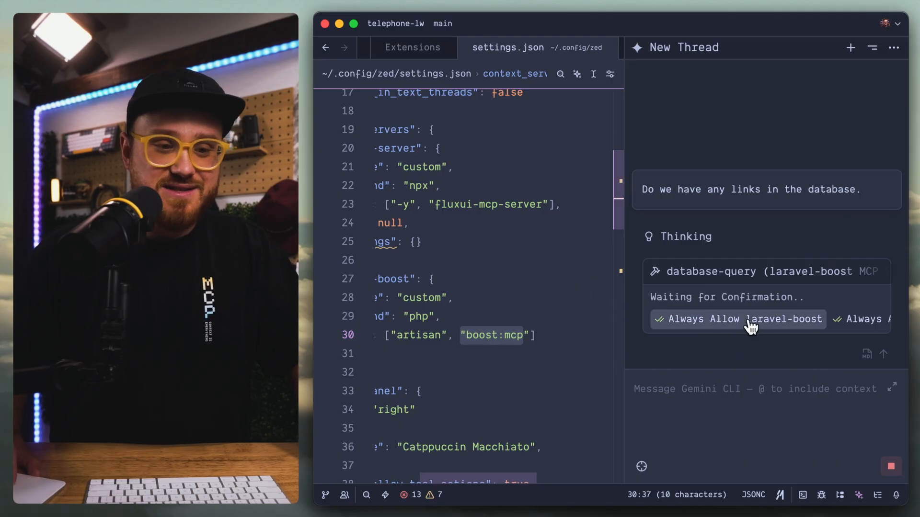
left_click(735, 319)
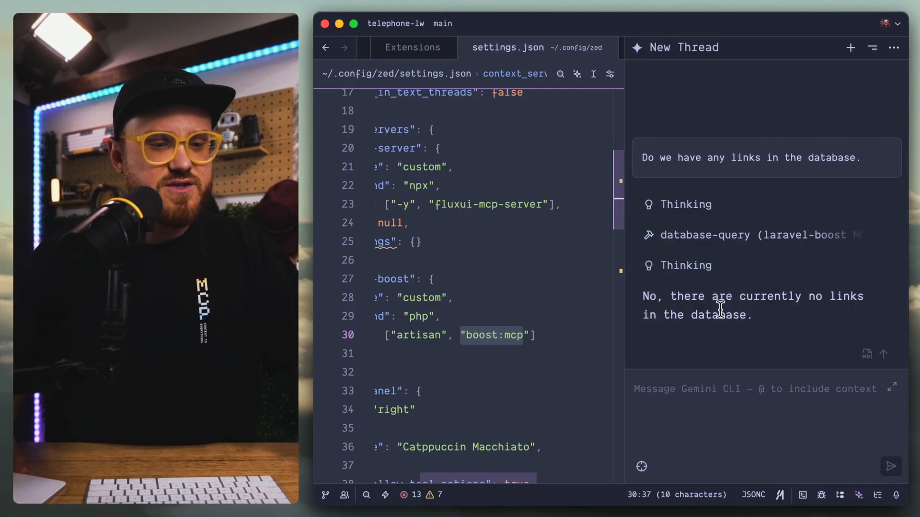
scroll("down", 3)
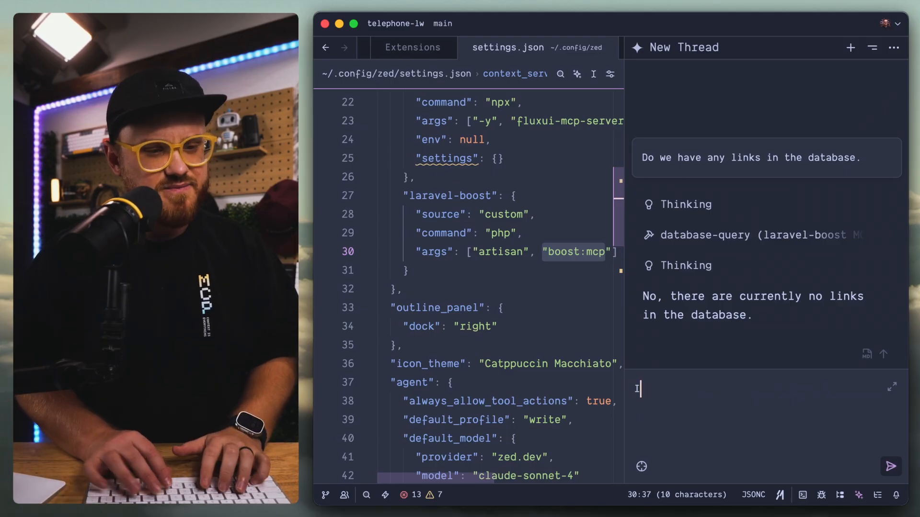
Step: Send the agent a request to rewrite index.blade.php in class-based Volt syntax using Livewire and Flux UI docs
type("The rest of my pro")
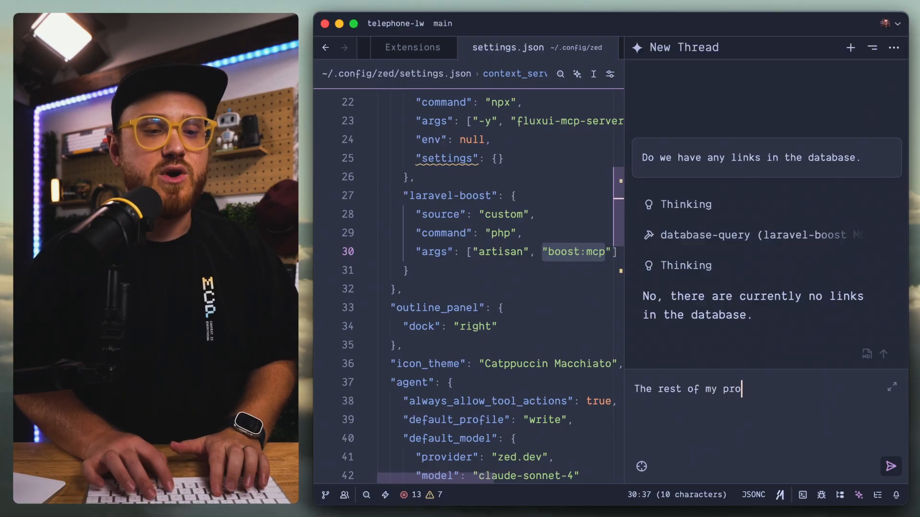
type("ject is in CLass-based Volt sy")
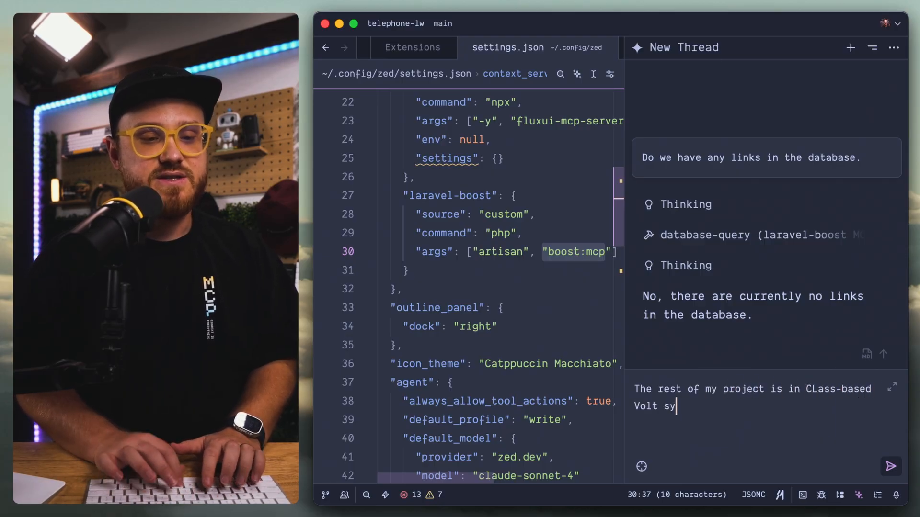
type("ntax, using the documentation of Livewire")
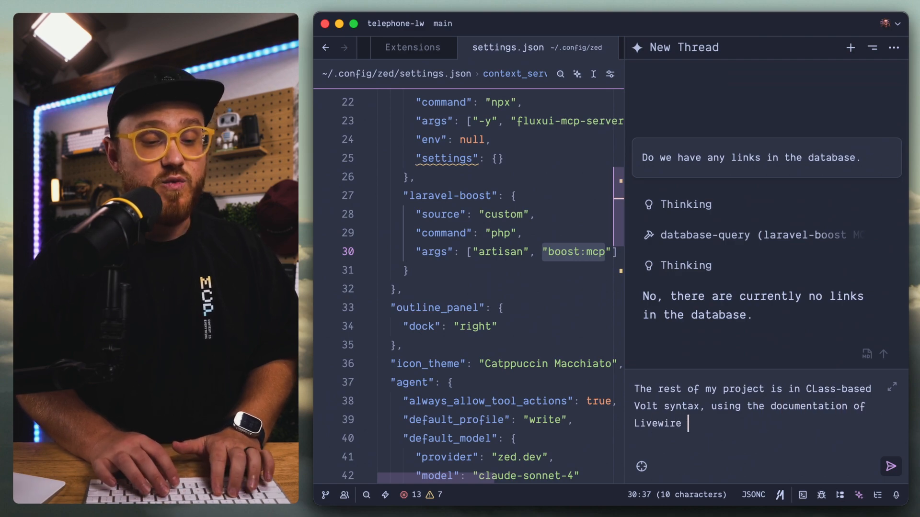
type("and Livewire VO")
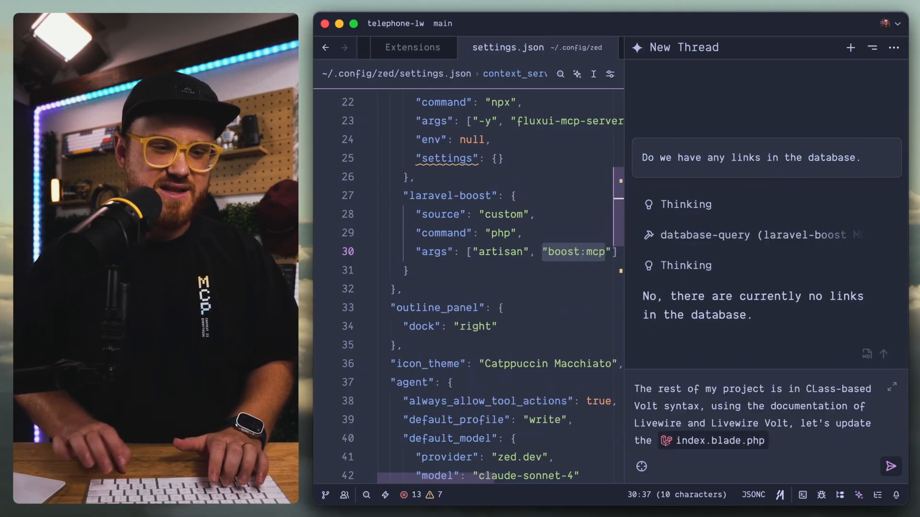
type("to use everything that this p")
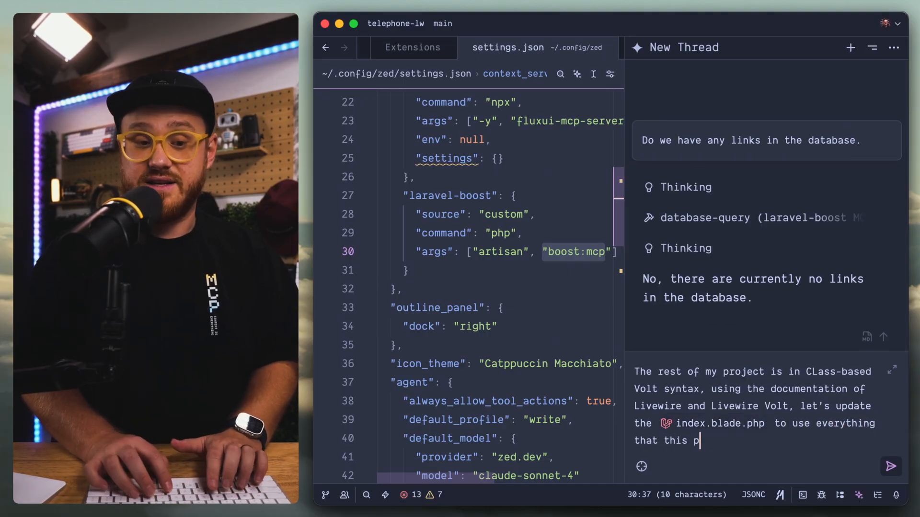
type("roject uses (Vo")
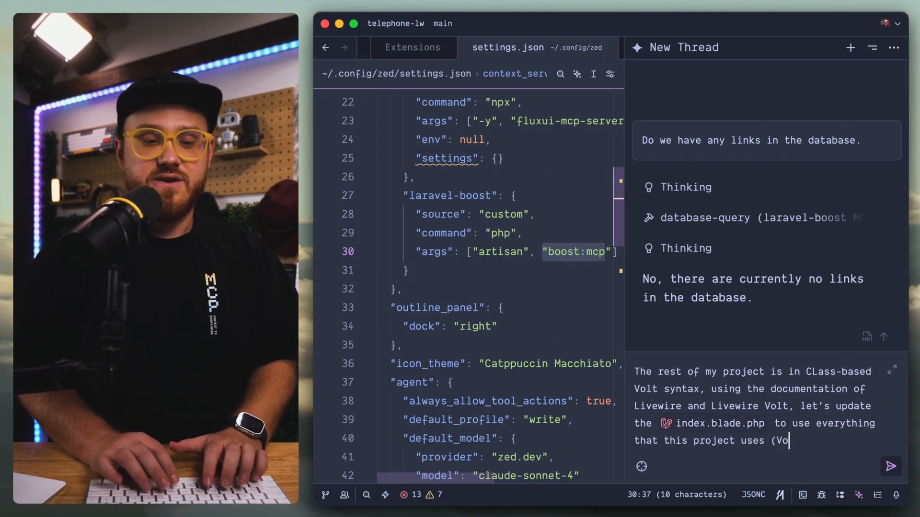
type("lt, Class based, Flux")
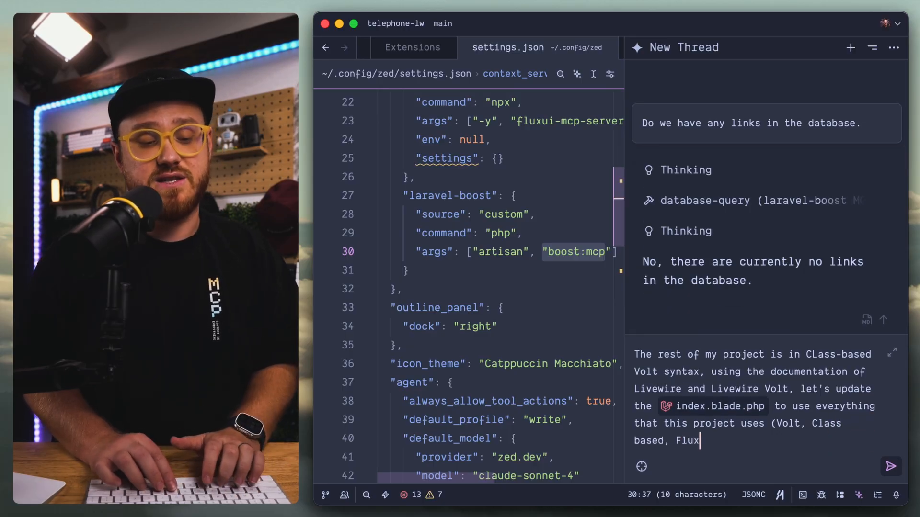
left_click(889, 467)
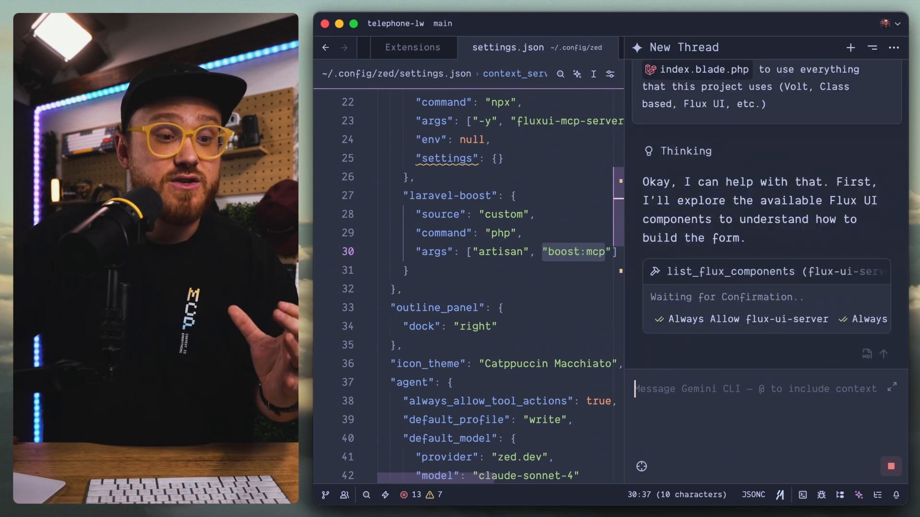
mouse_move(793, 292)
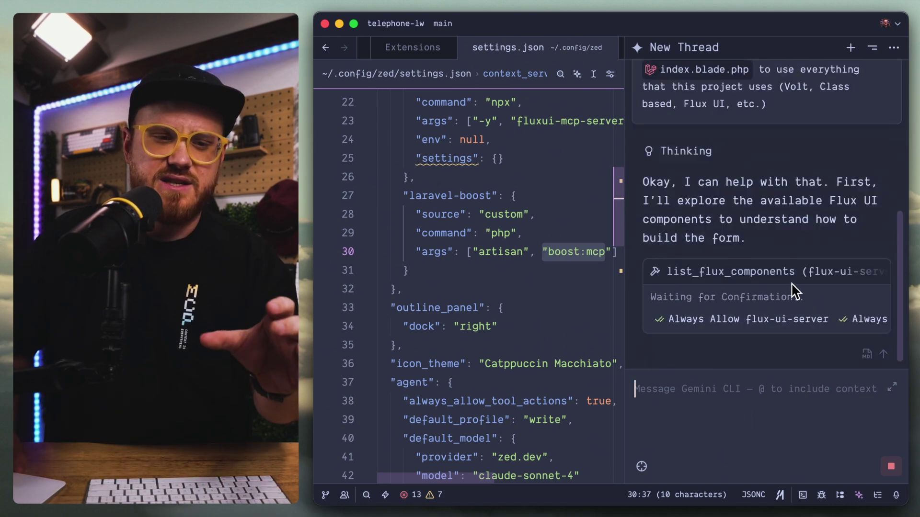
mouse_move(528, 321)
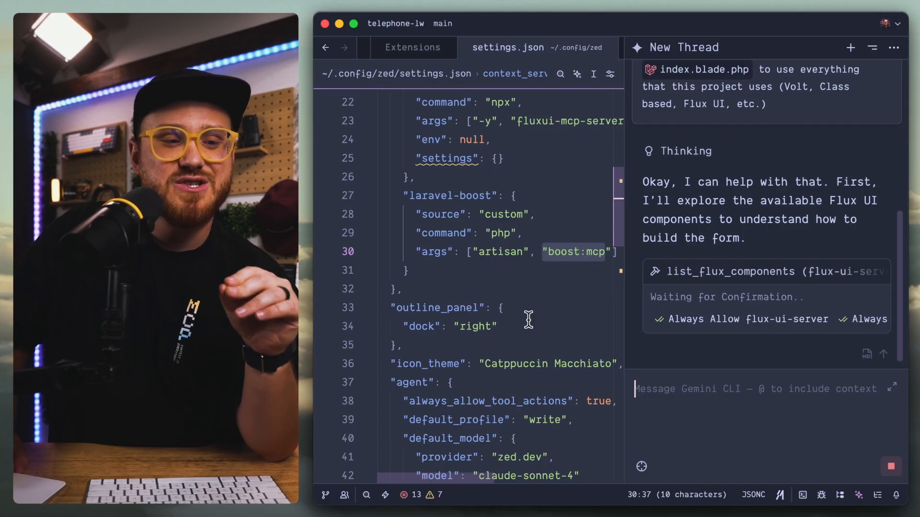
Step: Scroll settings.json up to the flux-ui-server context server entry while the agent replies
scroll("up", 3)
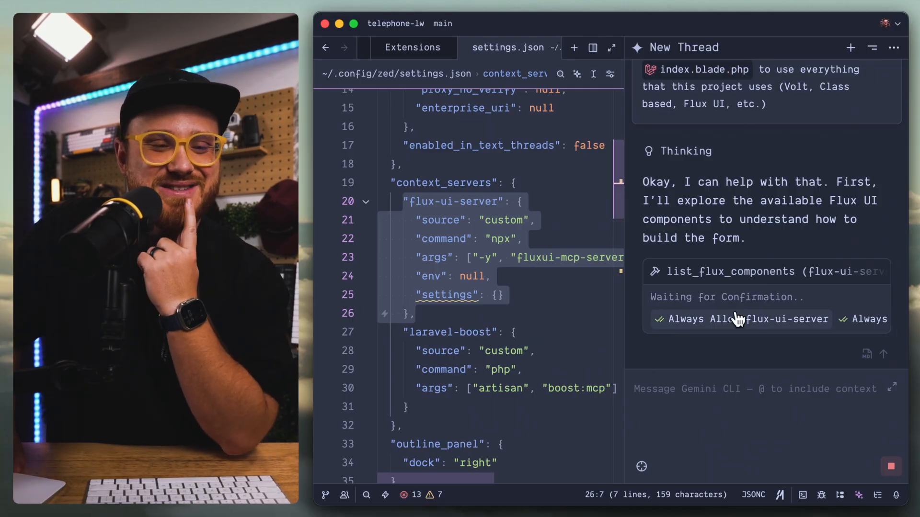
Step: Always allow flux-ui-server's list_flux_components call, then review the agent defaults in settings.json
left_click(738, 319)
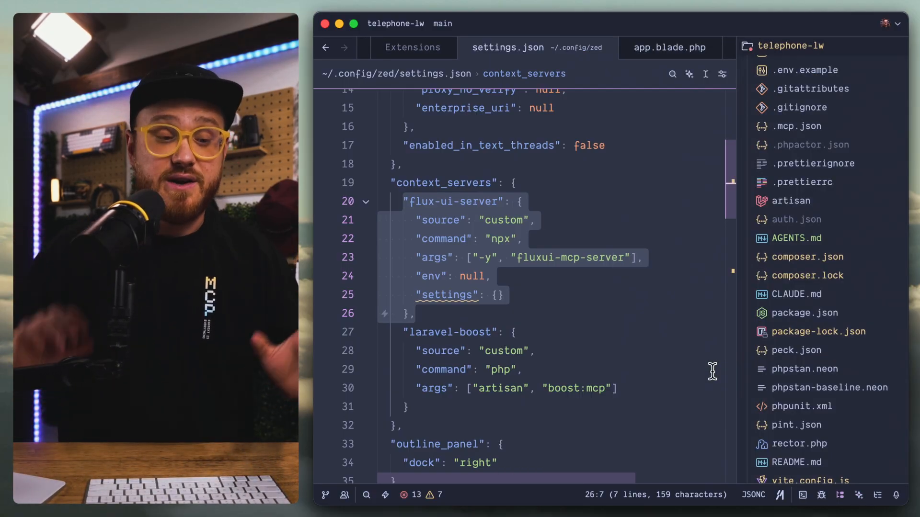
scroll("down", 3)
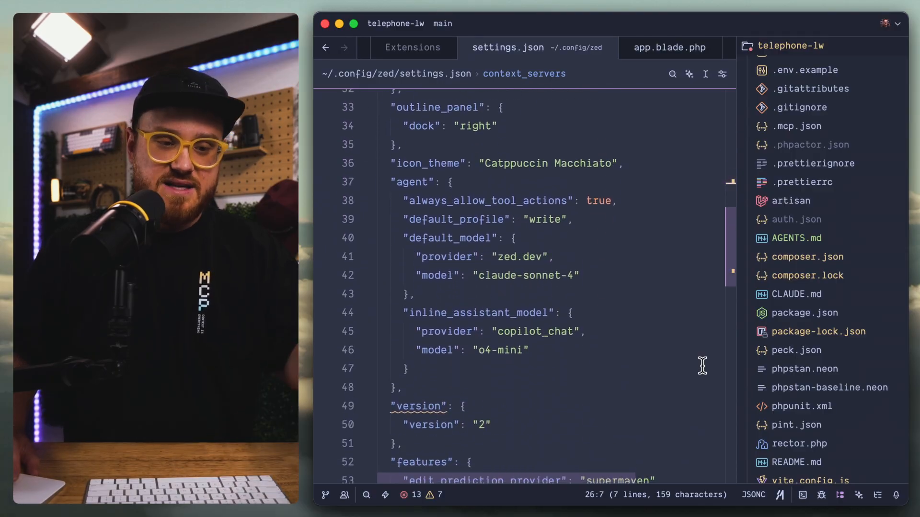
mouse_move(859, 497)
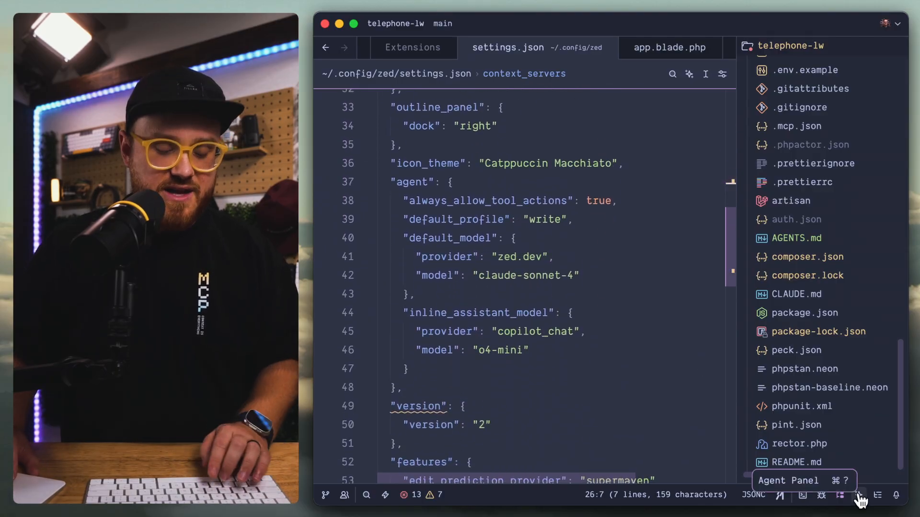
Step: Reopen the Gemini CLI thread showing its pending one-file edit
left_click(858, 495)
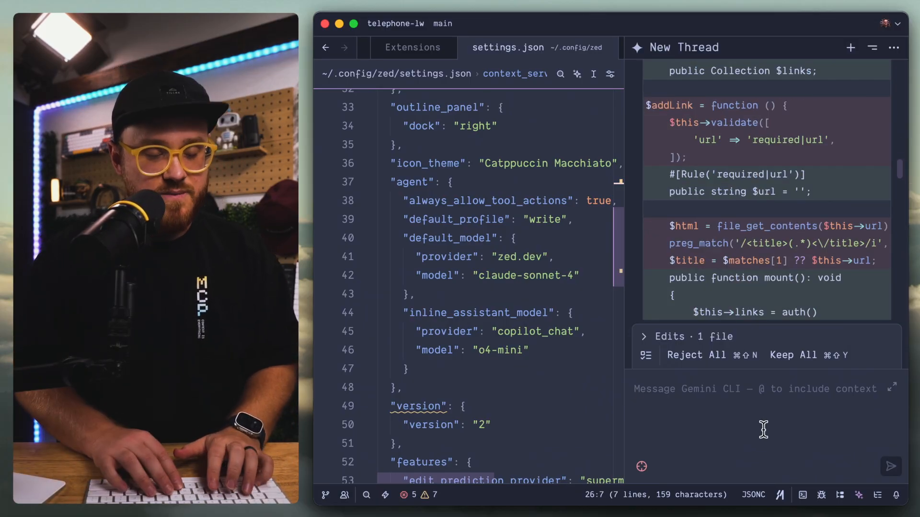
Step: Tell the agent Volt is used wrongly and to grab the documentation needed to make everything correct
type("We are getting an error b")
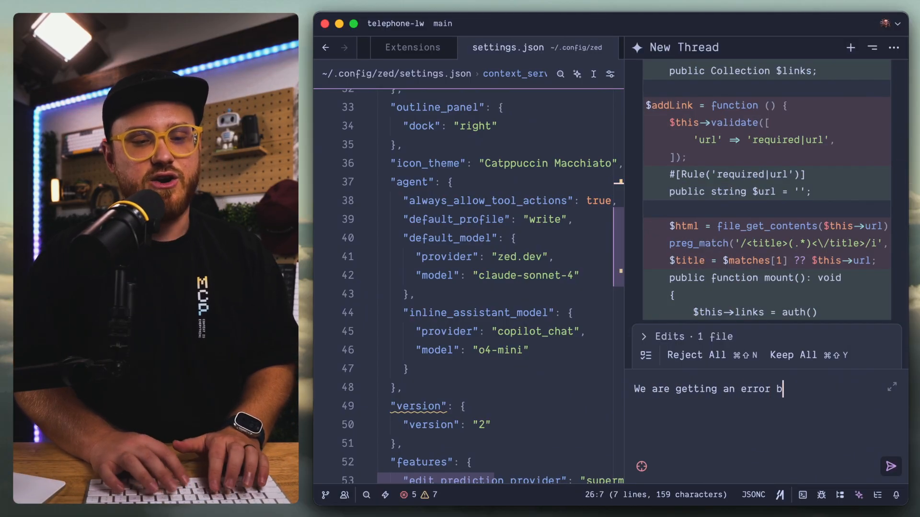
type("ecause Volt is not used right, can we make s")
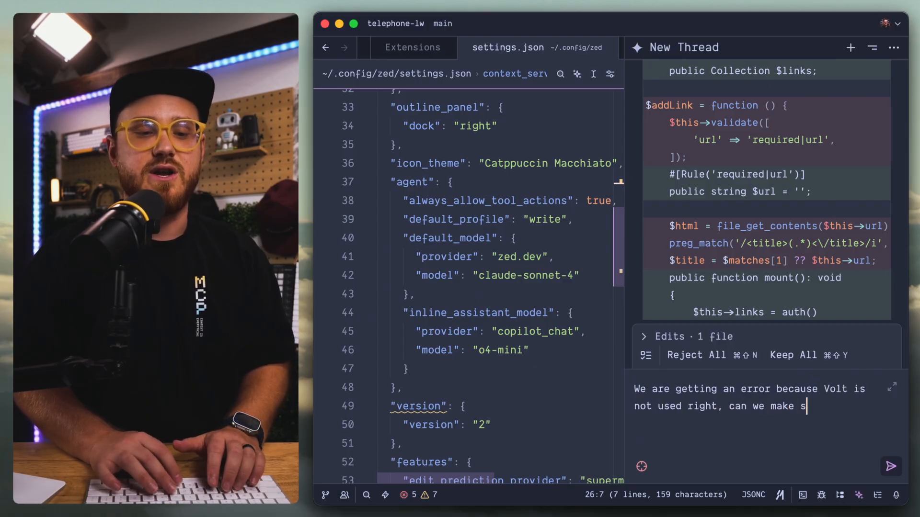
type("ure we grab the docum")
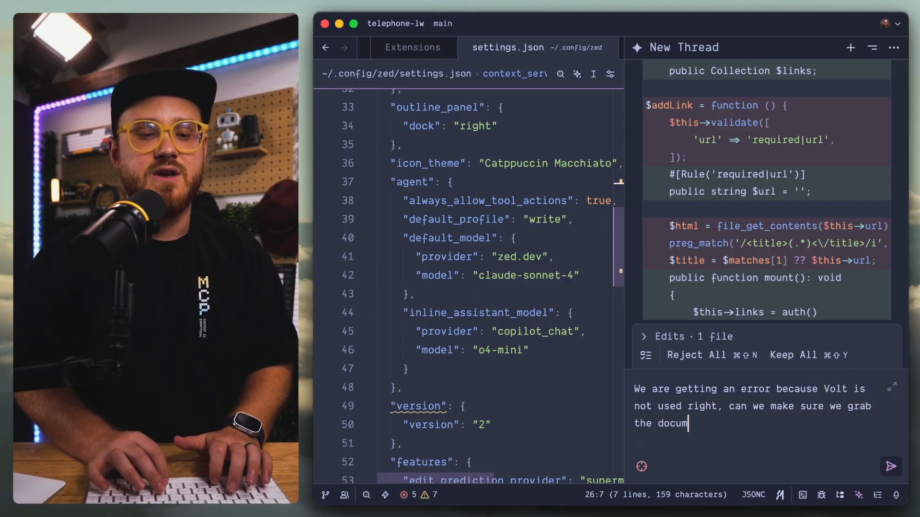
type("entation necessary to")
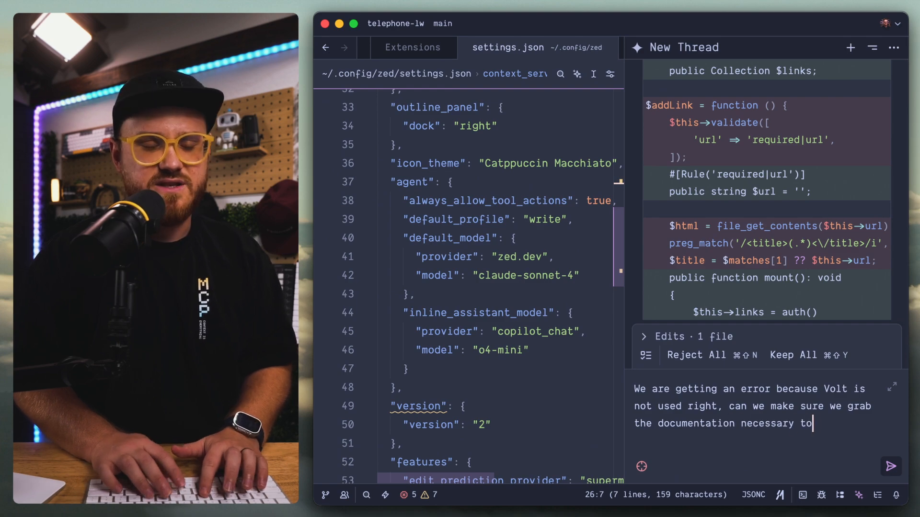
type("make sure everyt")
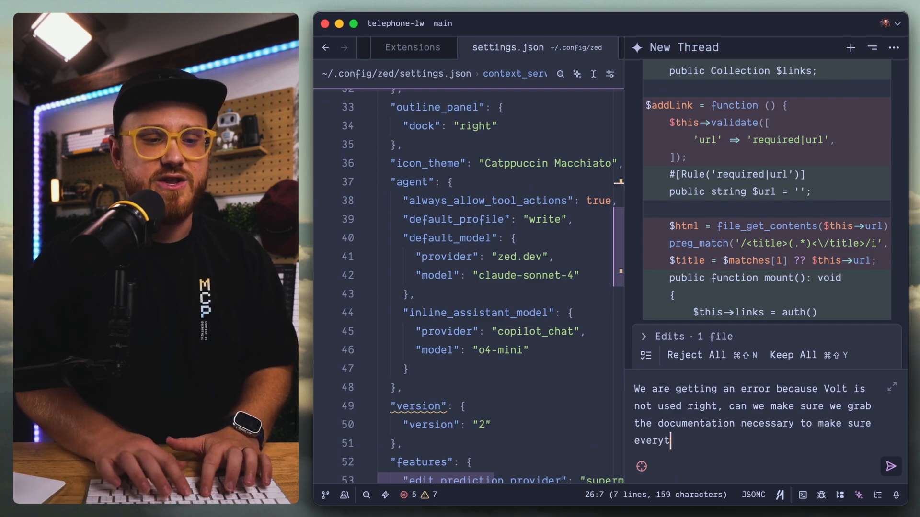
left_click(889, 467)
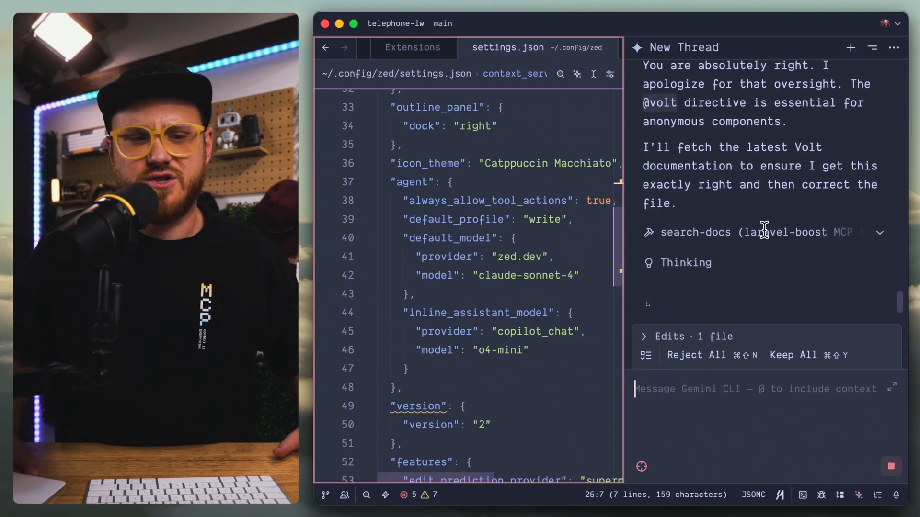
left_click(412, 48)
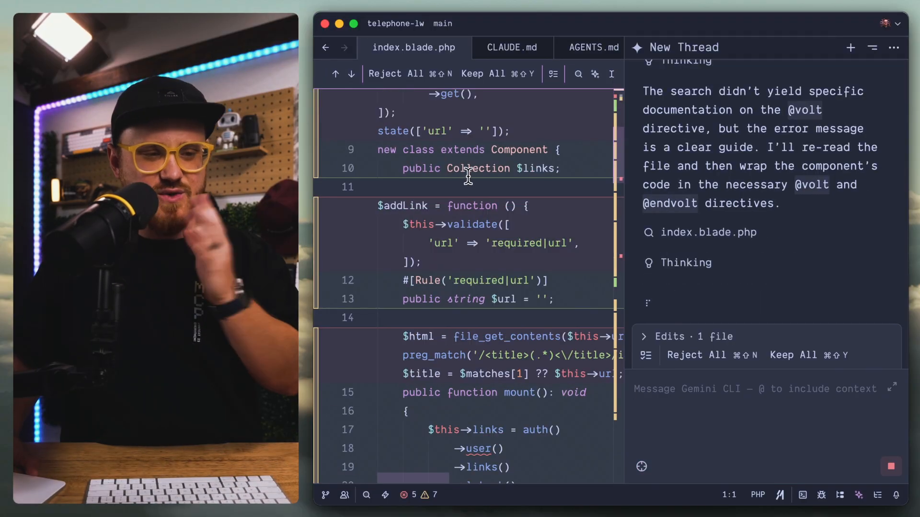
scroll("down", 3)
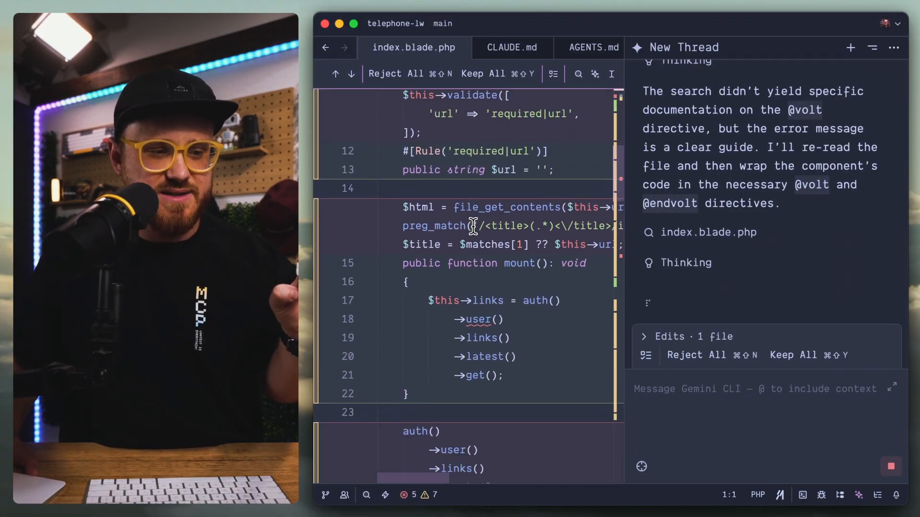
scroll("down", 3)
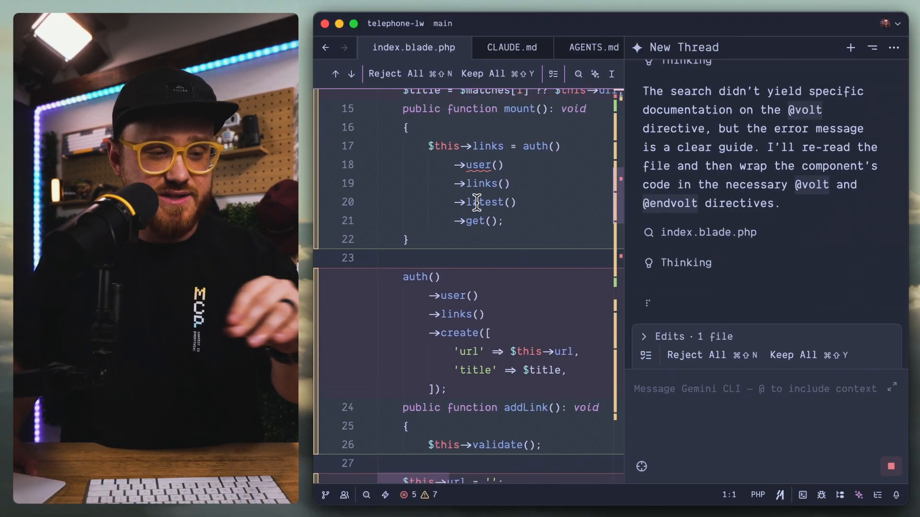
scroll("up", 3)
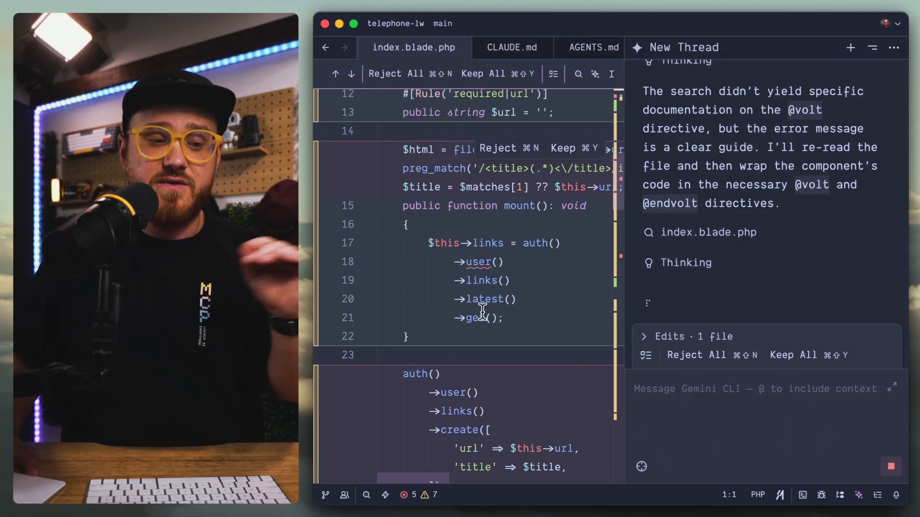
scroll("down", 3)
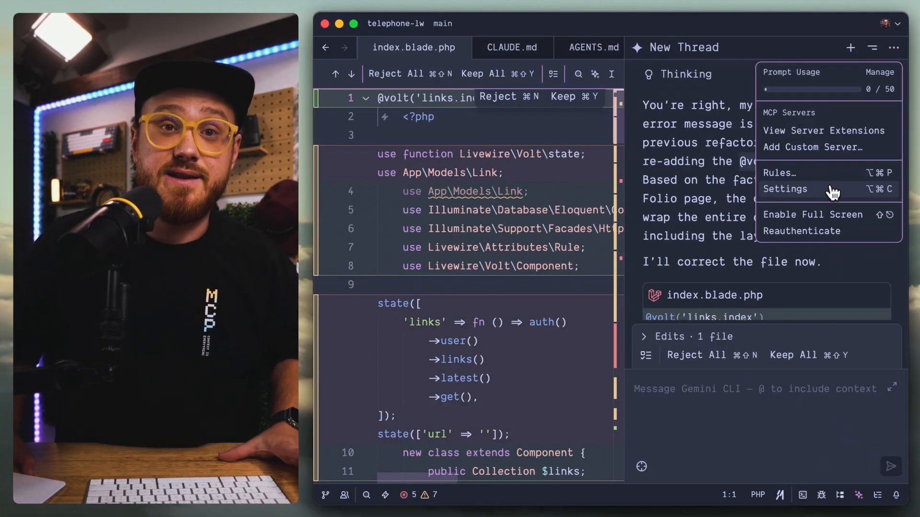
Step: Review the agent settings listing Gemini CLI and the enabled flux-ui-server and laravel-boost MCP servers
left_click(785, 189)
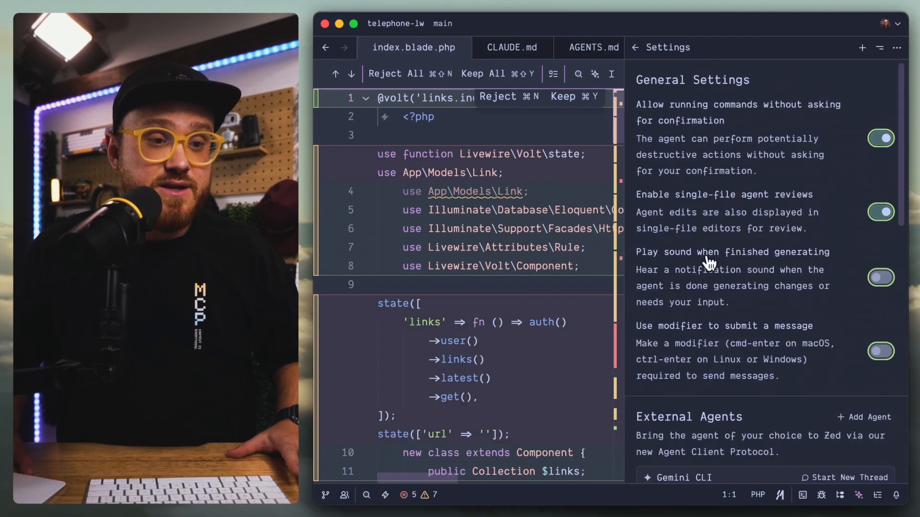
scroll("down", 3)
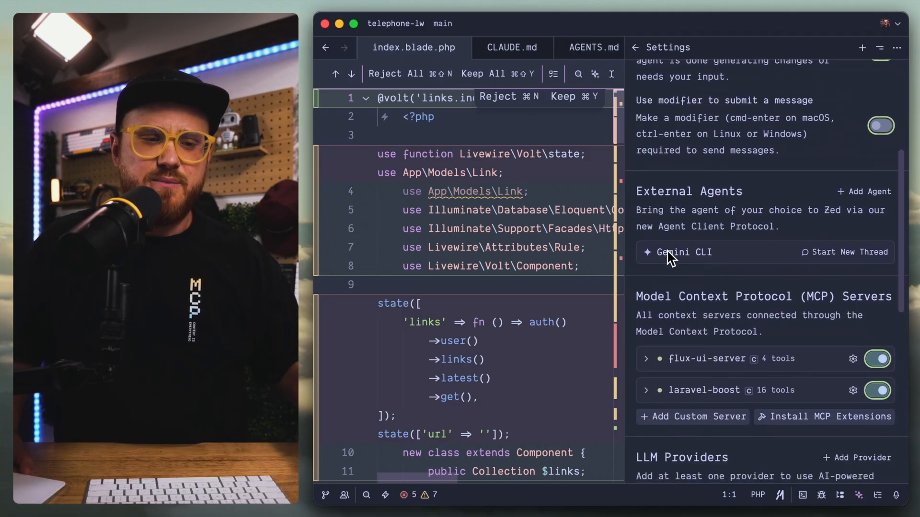
mouse_move(856, 206)
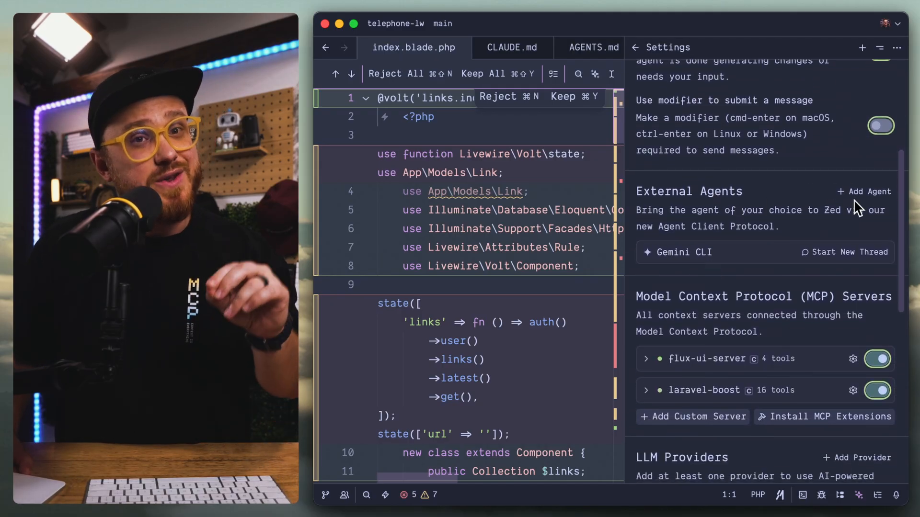
mouse_move(865, 196)
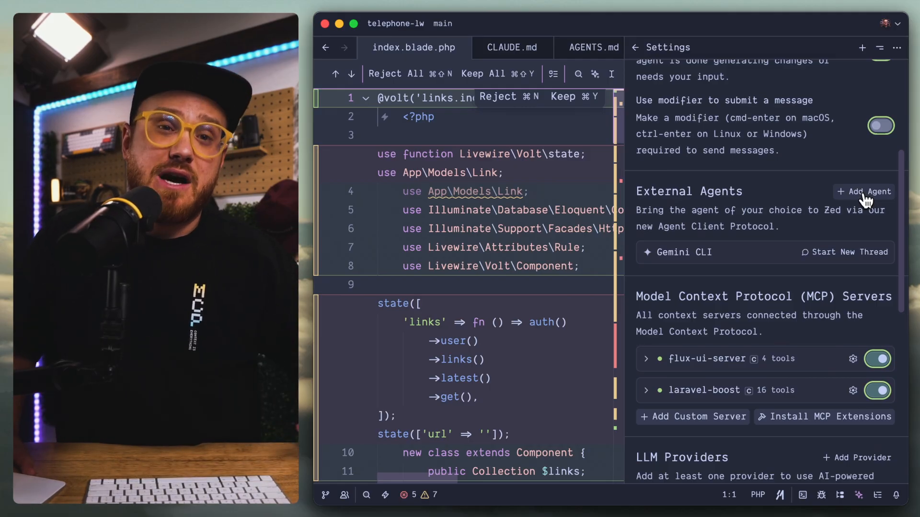
scroll("down", 3)
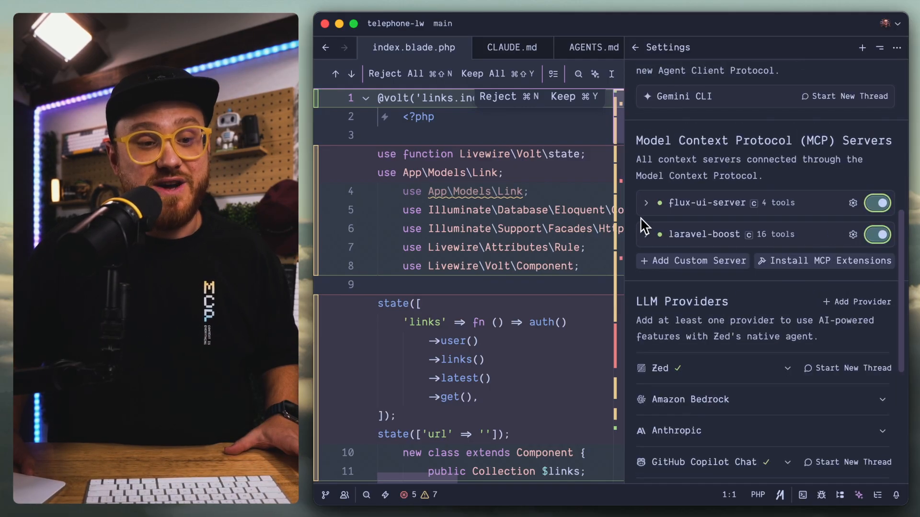
mouse_move(818, 202)
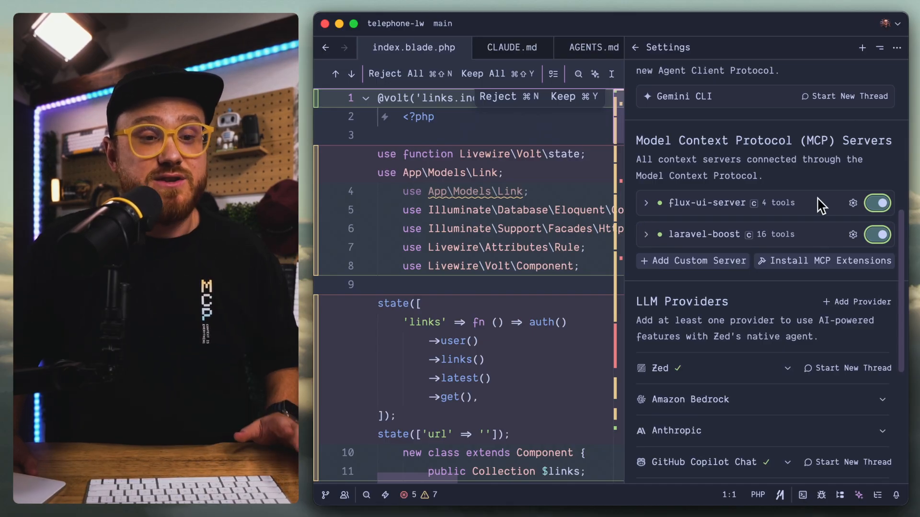
mouse_move(868, 229)
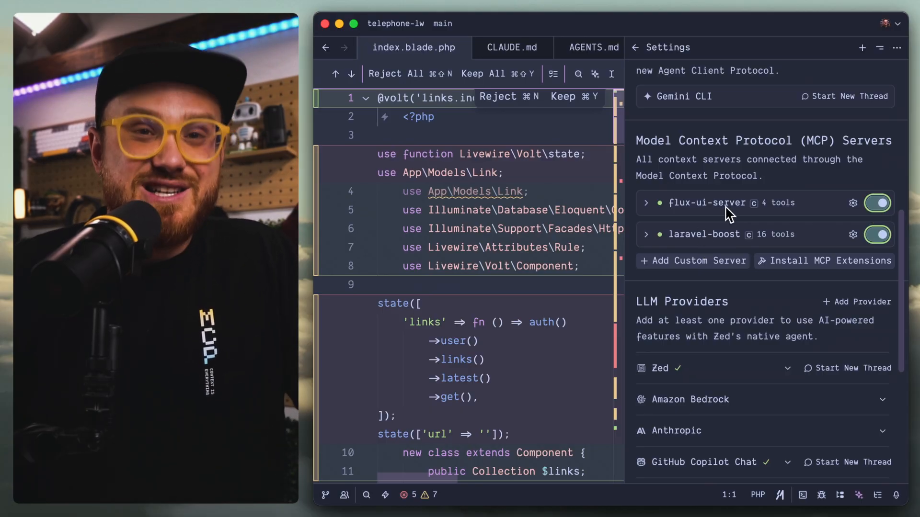
scroll("down", 3)
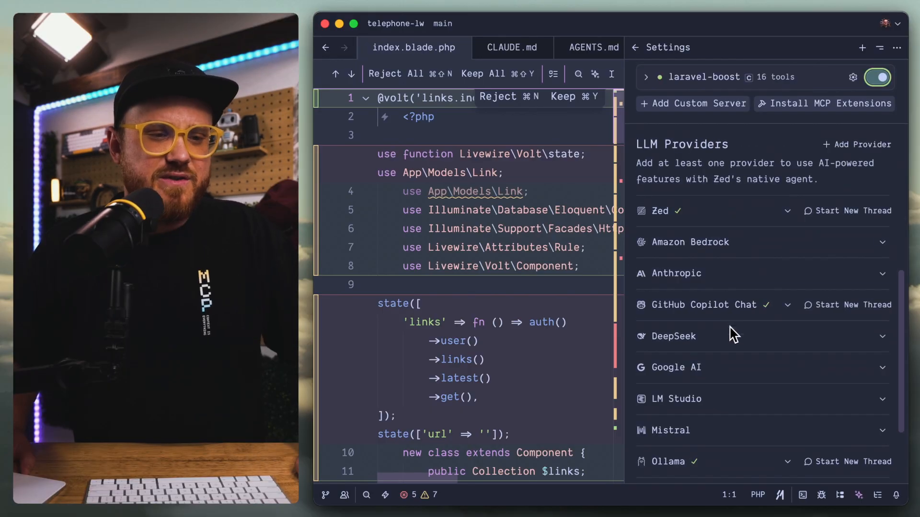
scroll("down", 3)
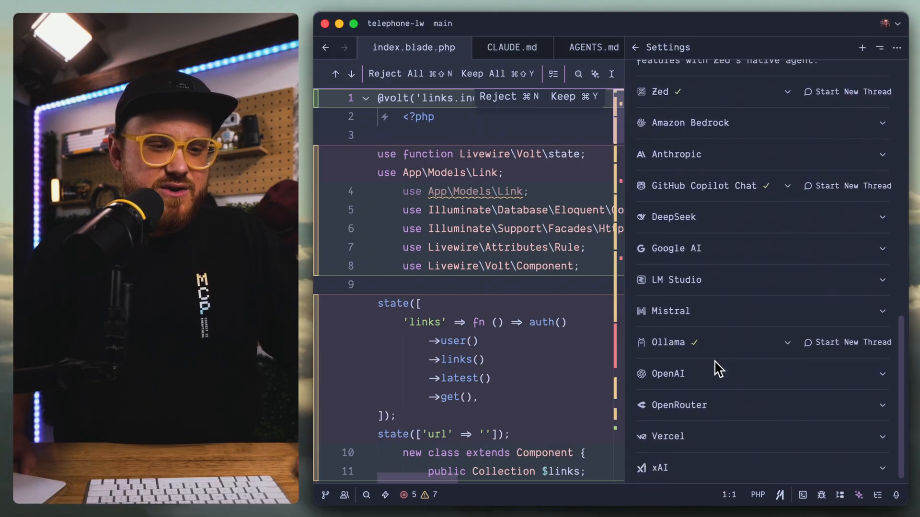
scroll("up", 3)
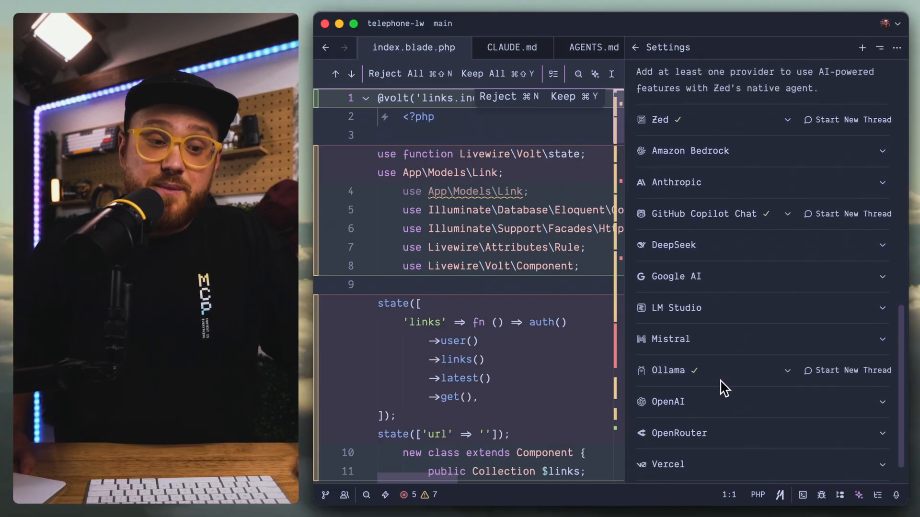
scroll("up", 3)
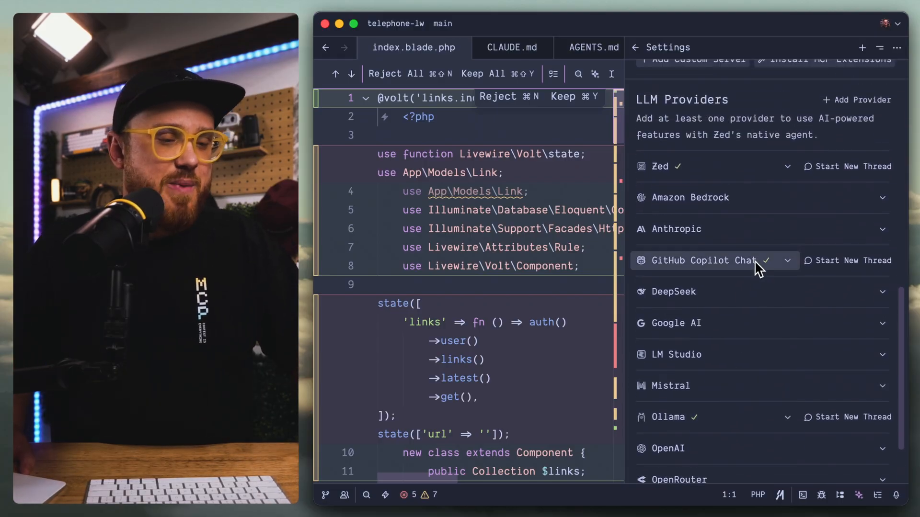
left_click(674, 229)
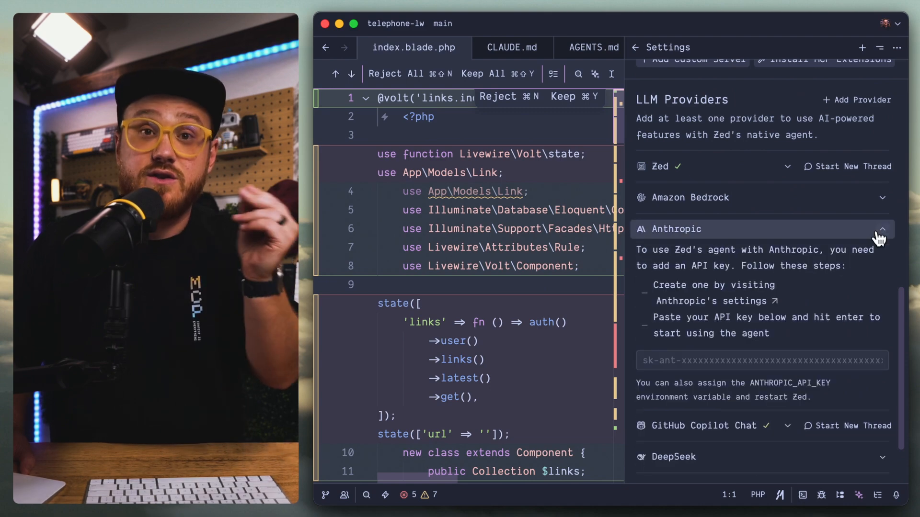
scroll("down", 3)
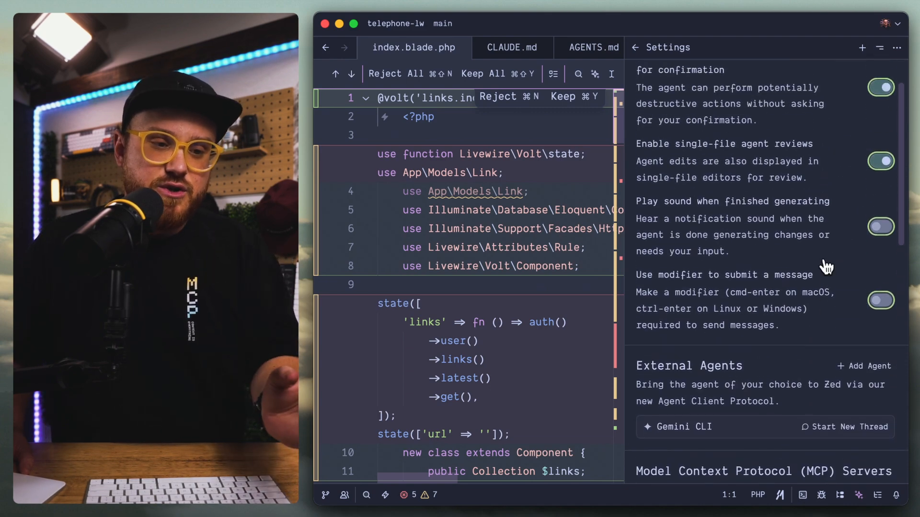
mouse_move(720, 392)
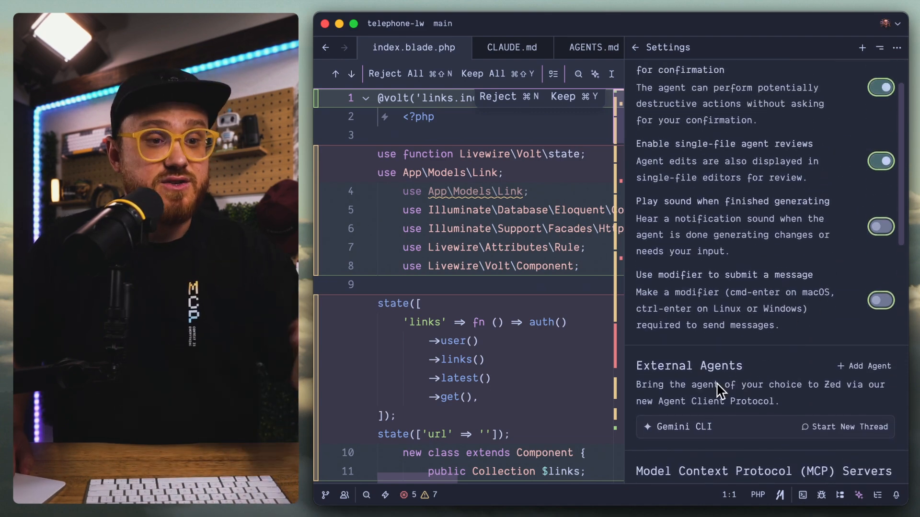
mouse_move(821, 495)
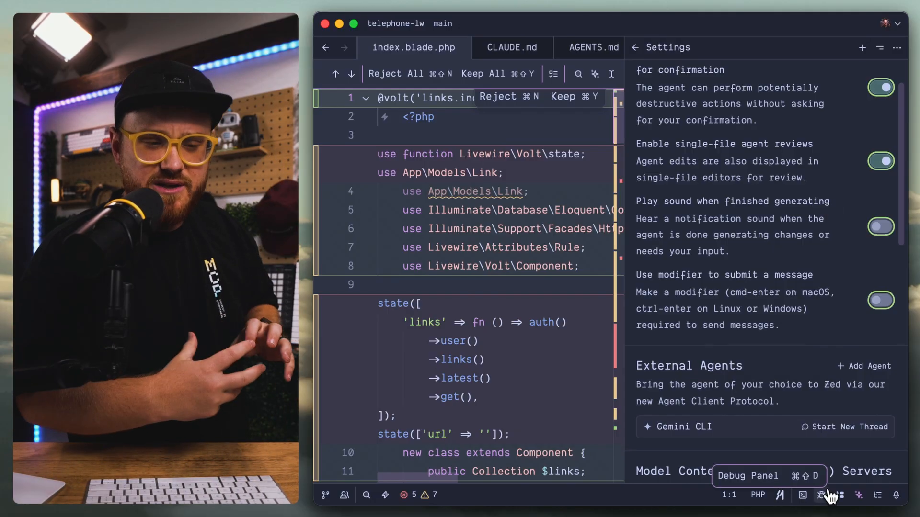
scroll("down", 3)
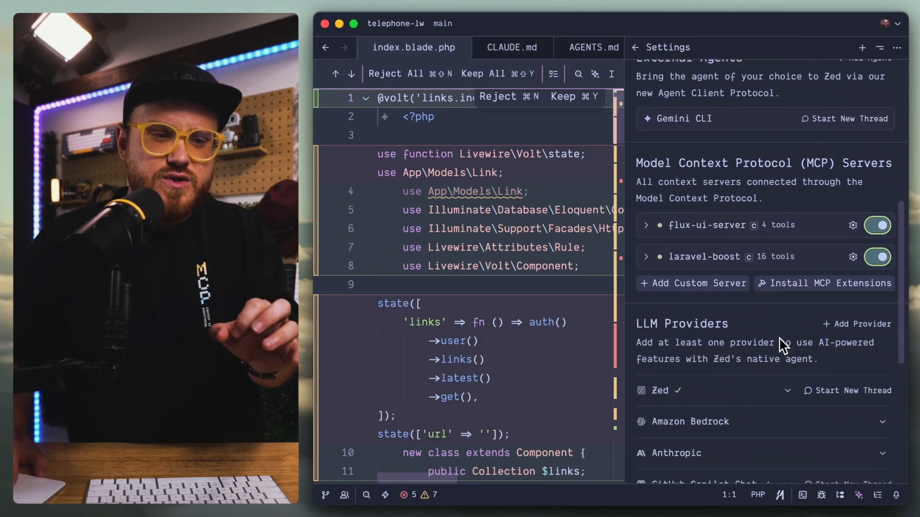
scroll("down", 3)
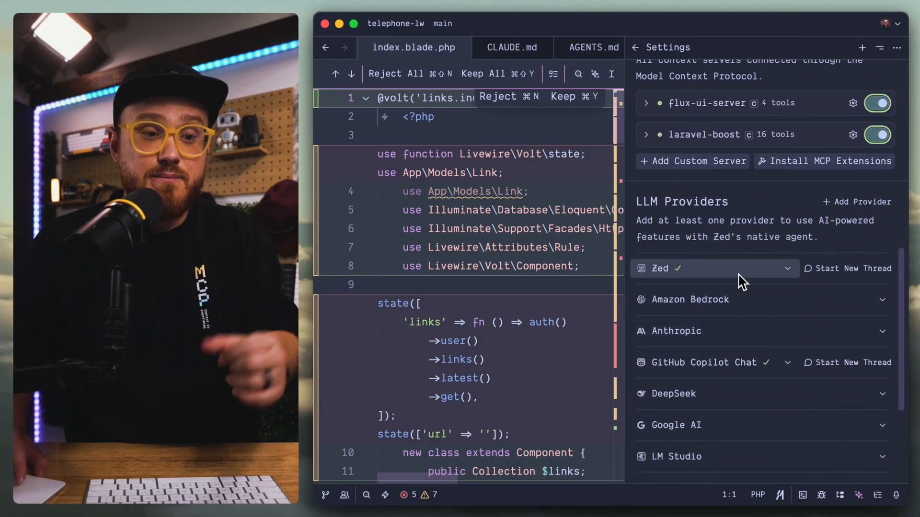
scroll("down", 3)
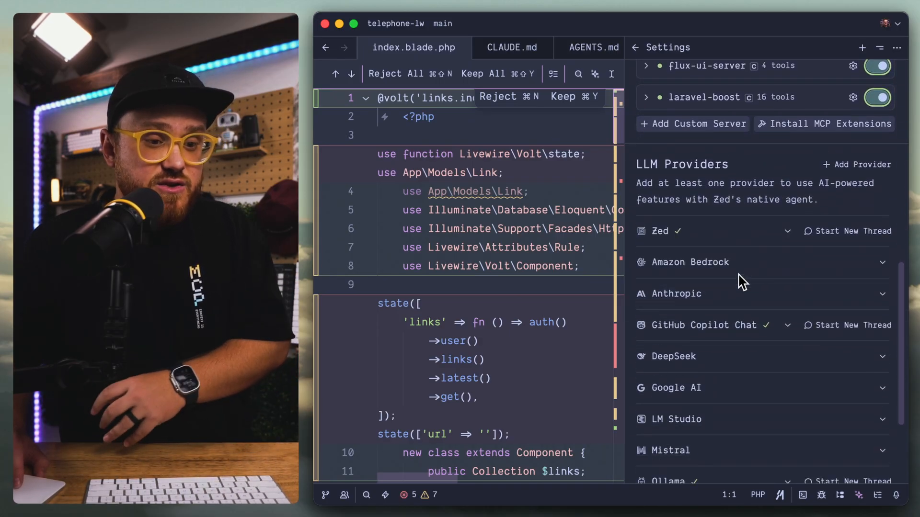
scroll("down", 3)
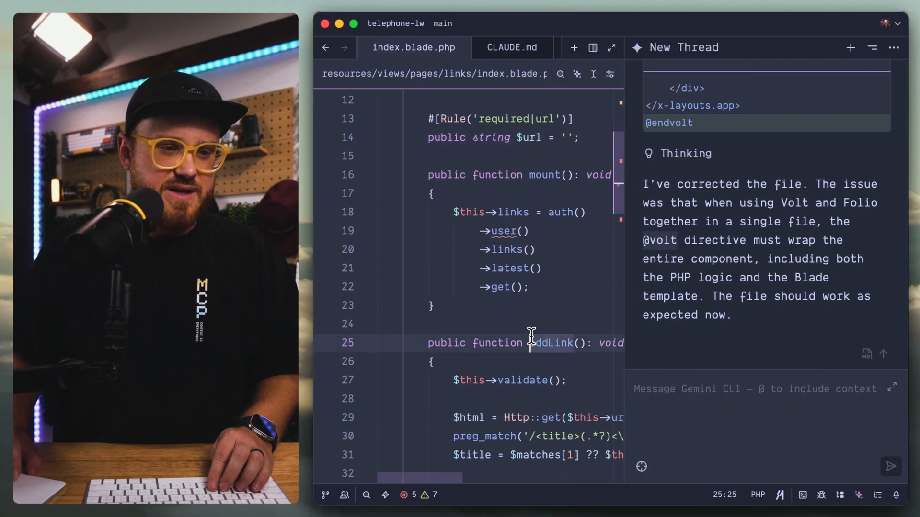
Step: Scroll through index.blade.php looking for the conflicting Link references
scroll("down", 3)
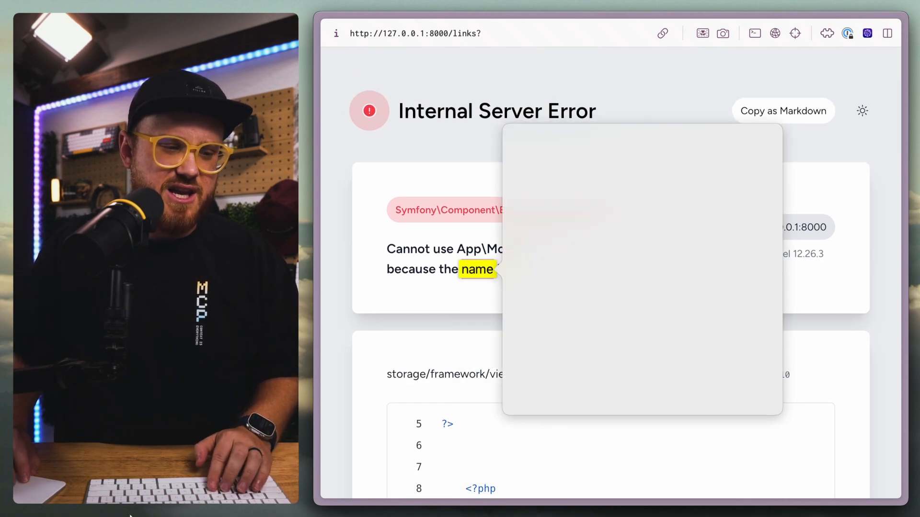
scroll("down", 3)
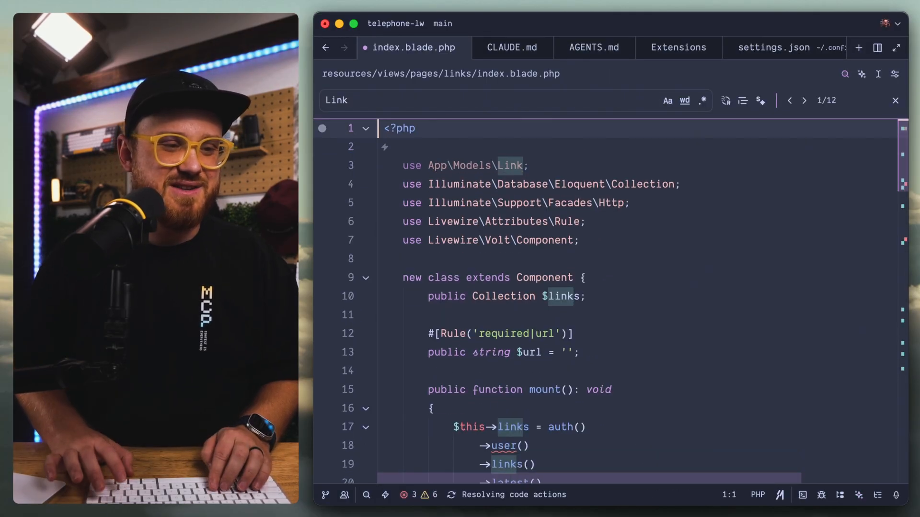
Step: Scroll index.blade.php to the conflicting Link import to remove it
scroll("down", 3)
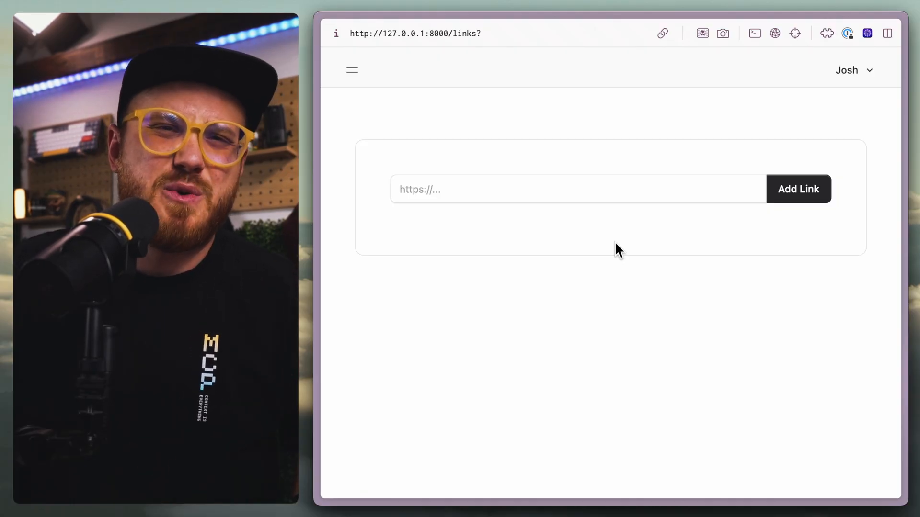
Step: Add a Google URL through the Add Link form so it appears in the list
type("https://googl")
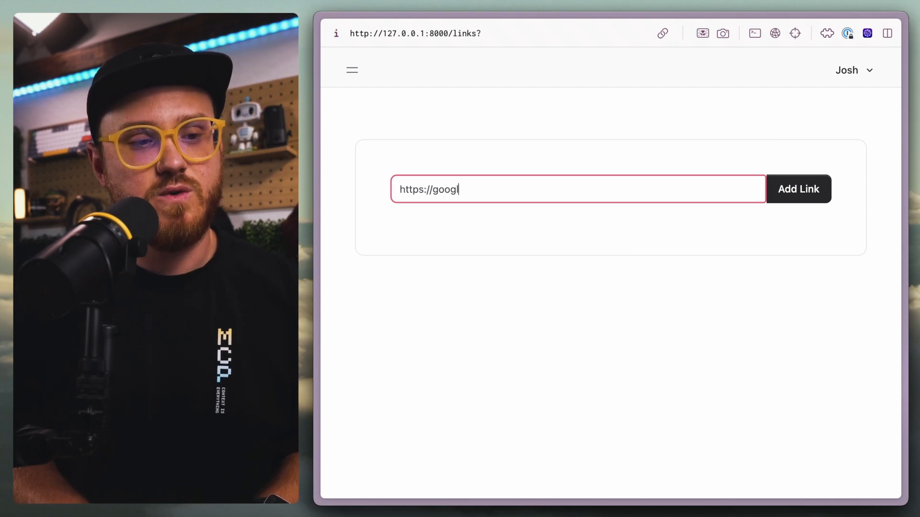
left_click(797, 189)
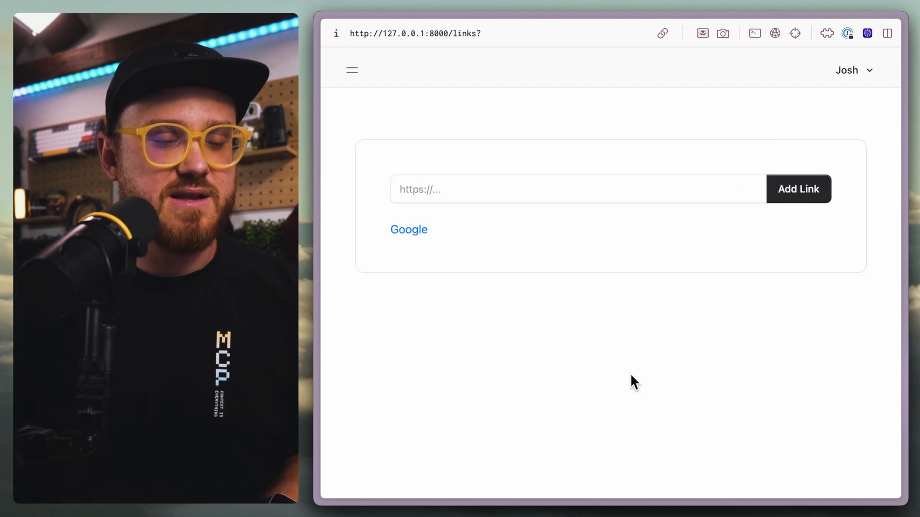